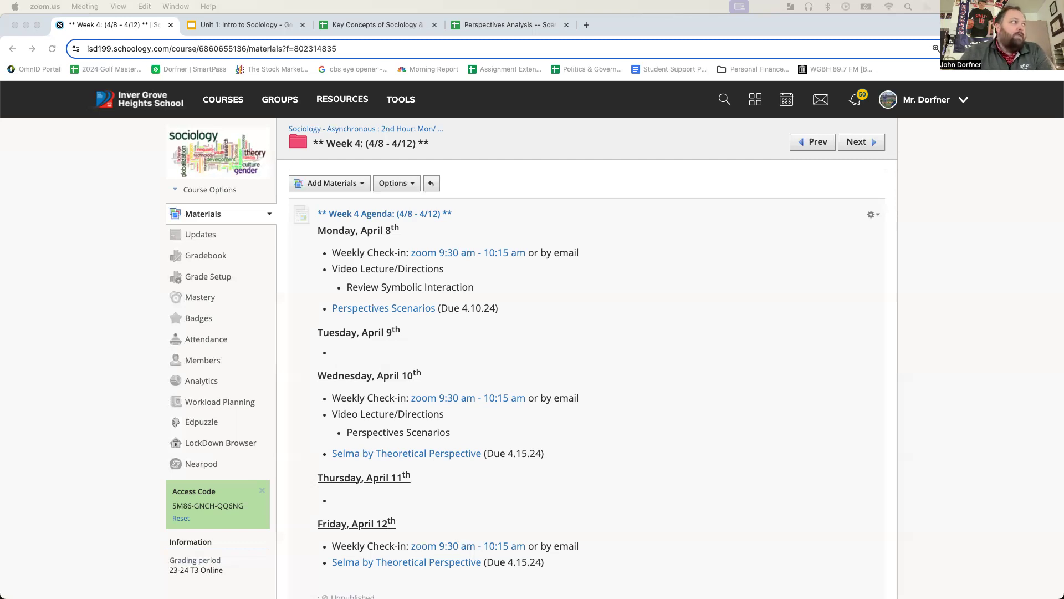
- Check the Key Concepts sheet and Week 4 agenda, then show Unit 1 slide 28
left_click(375, 24)
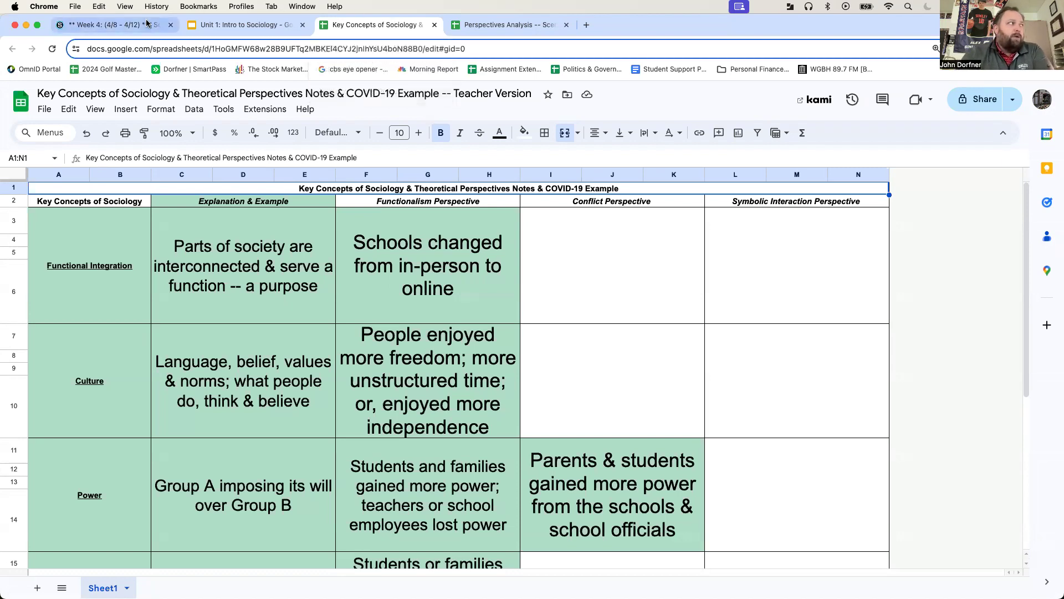
mouse_move(112, 24)
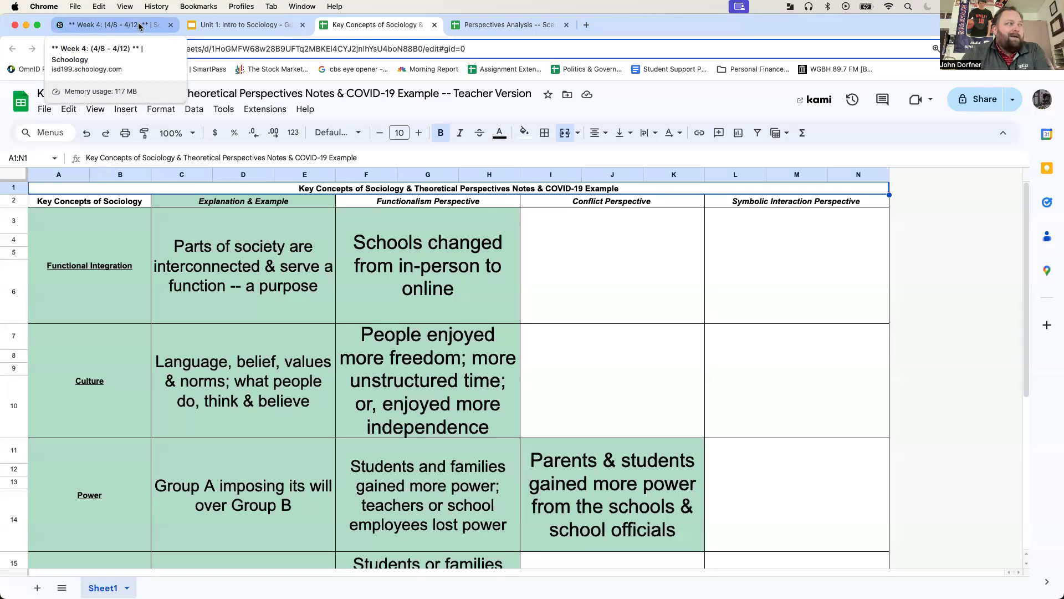
left_click(112, 24)
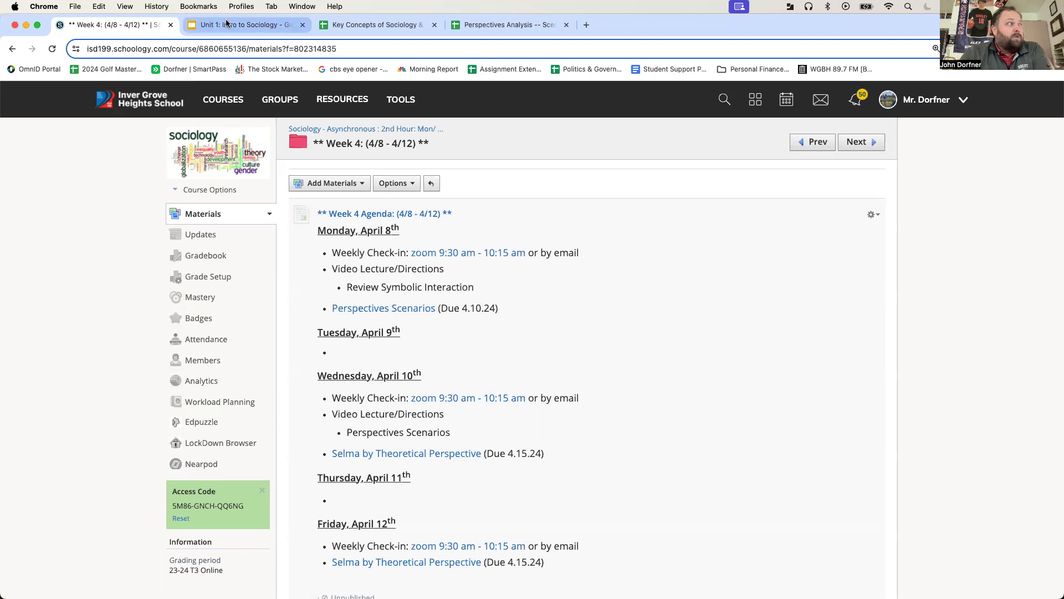
left_click(244, 24)
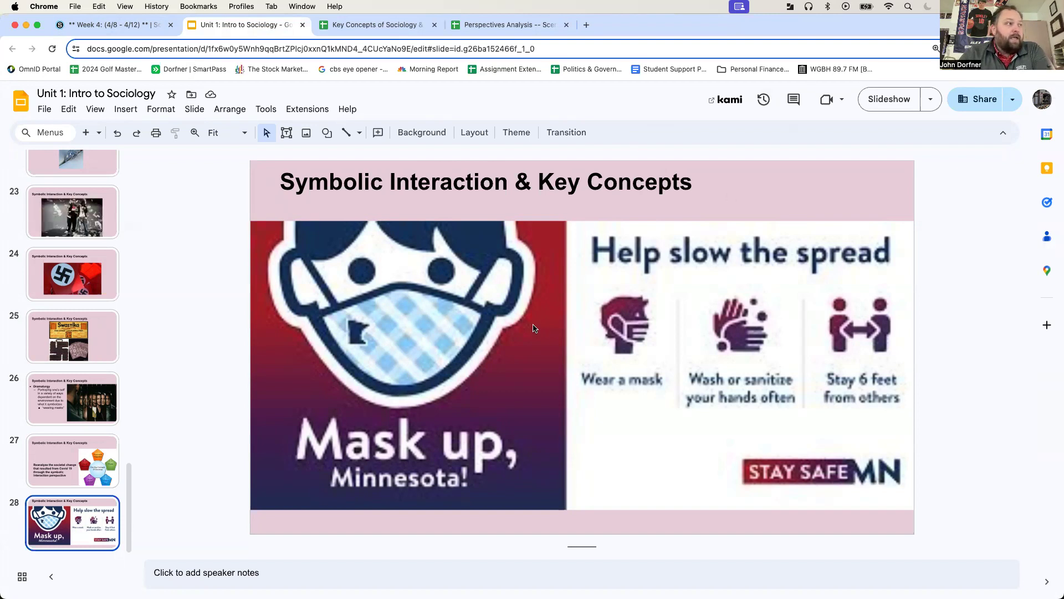
mouse_move(628, 432)
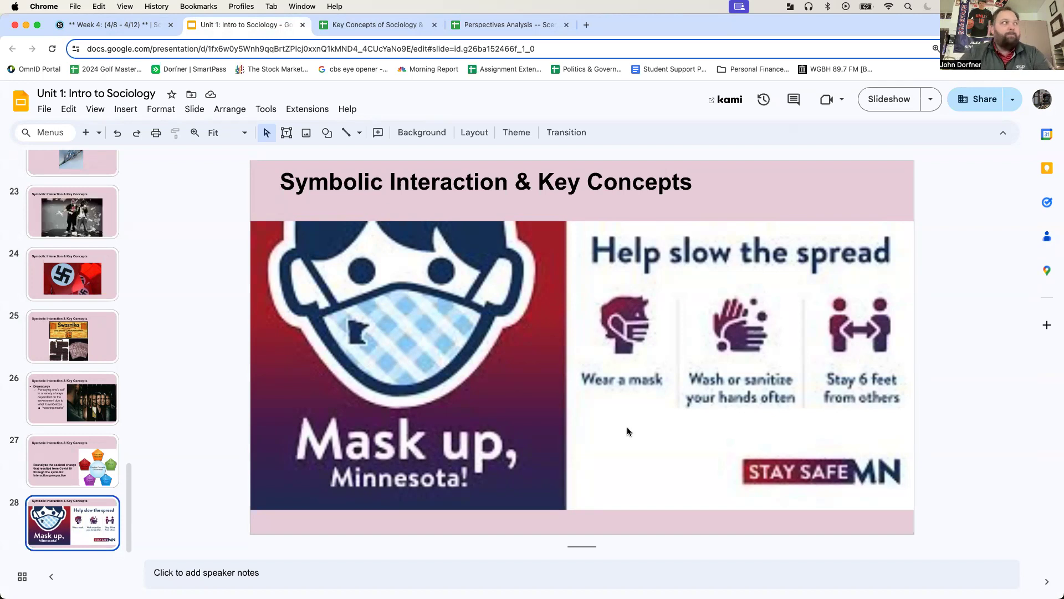
- Show the Key Concepts spreadsheet and zoom the sheet view to 75%
left_click(374, 24)
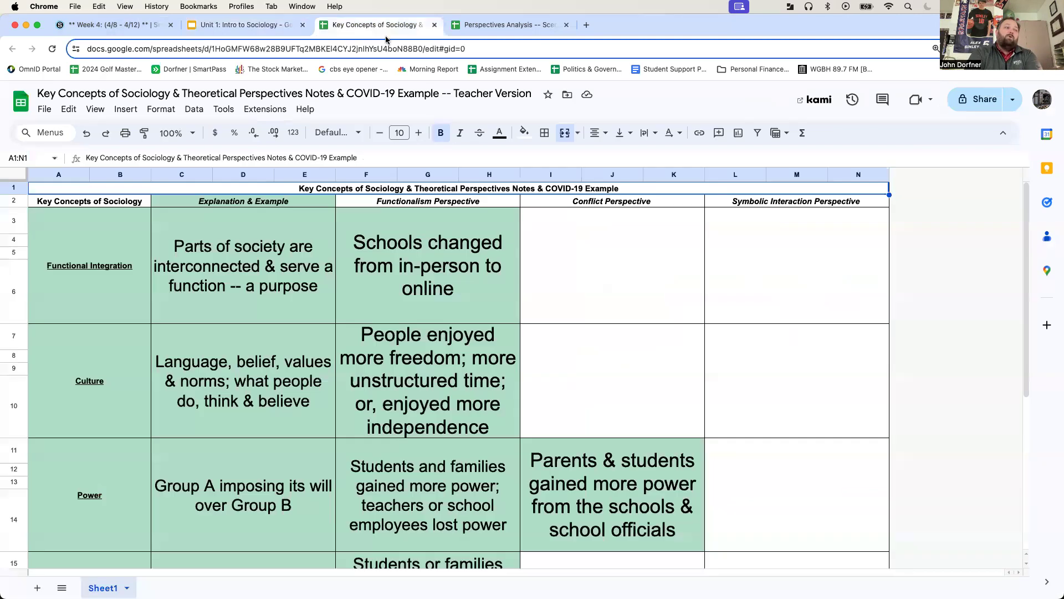
scroll("down", 3)
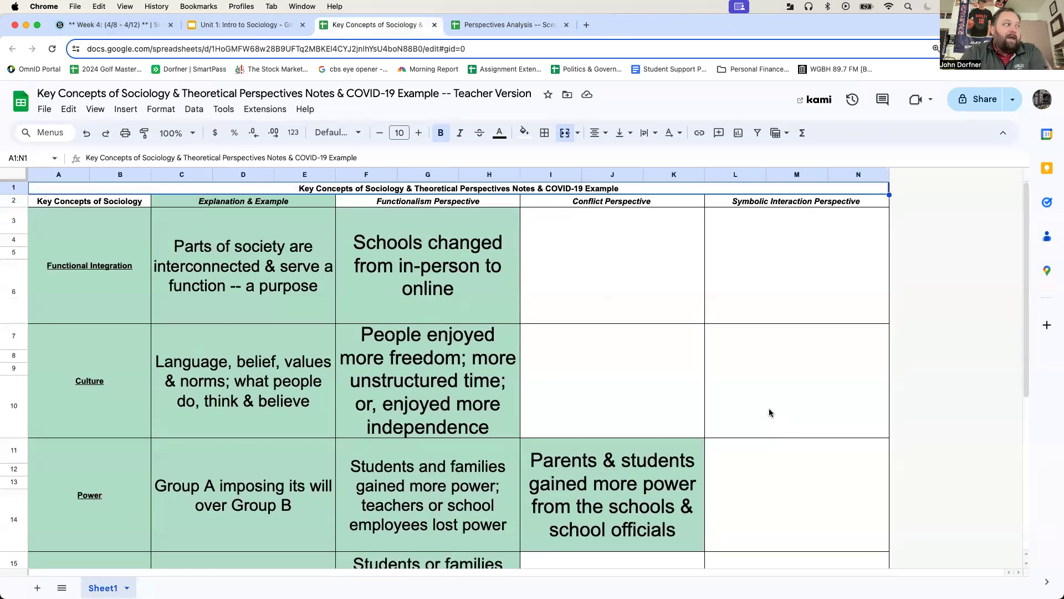
left_click(173, 132)
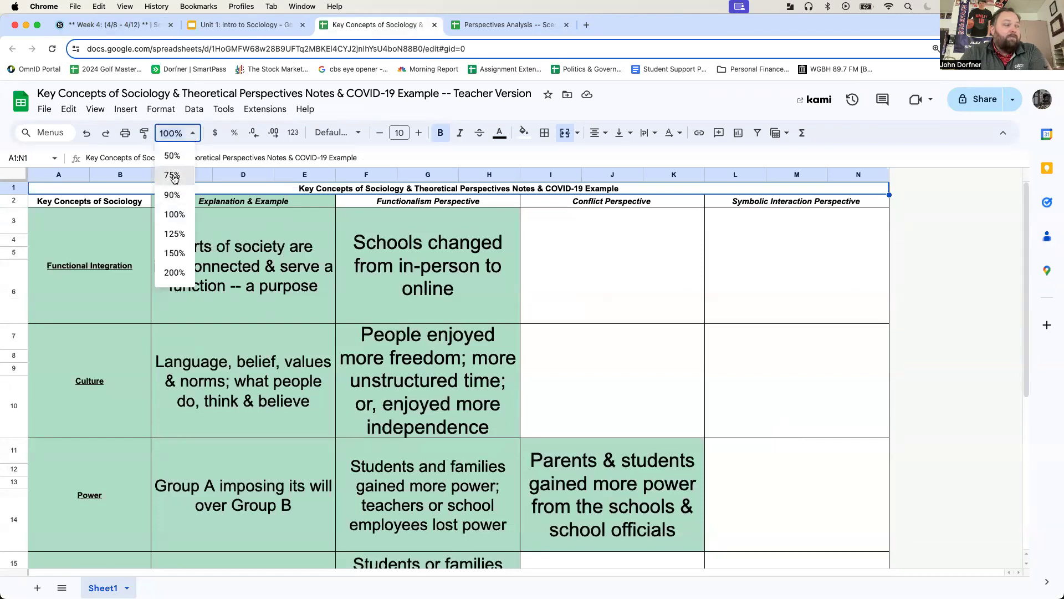
left_click(175, 175)
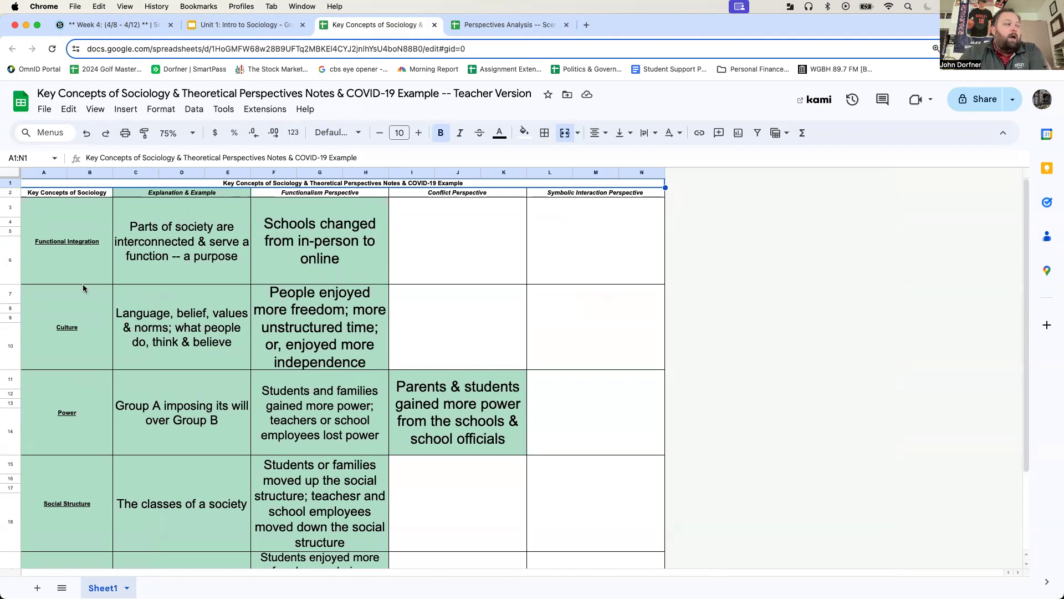
scroll("down", 3)
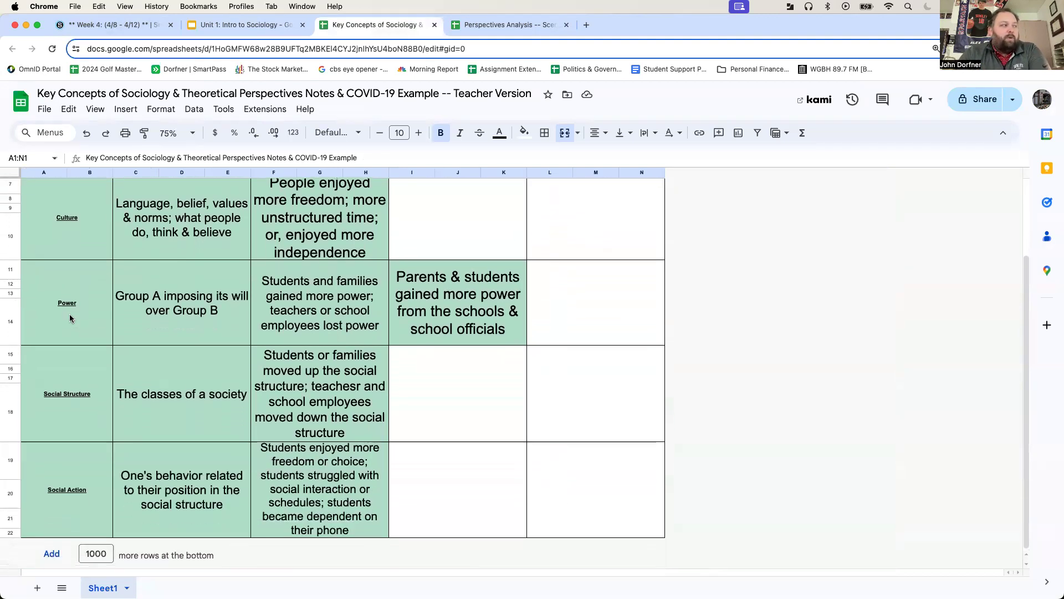
mouse_move(575, 478)
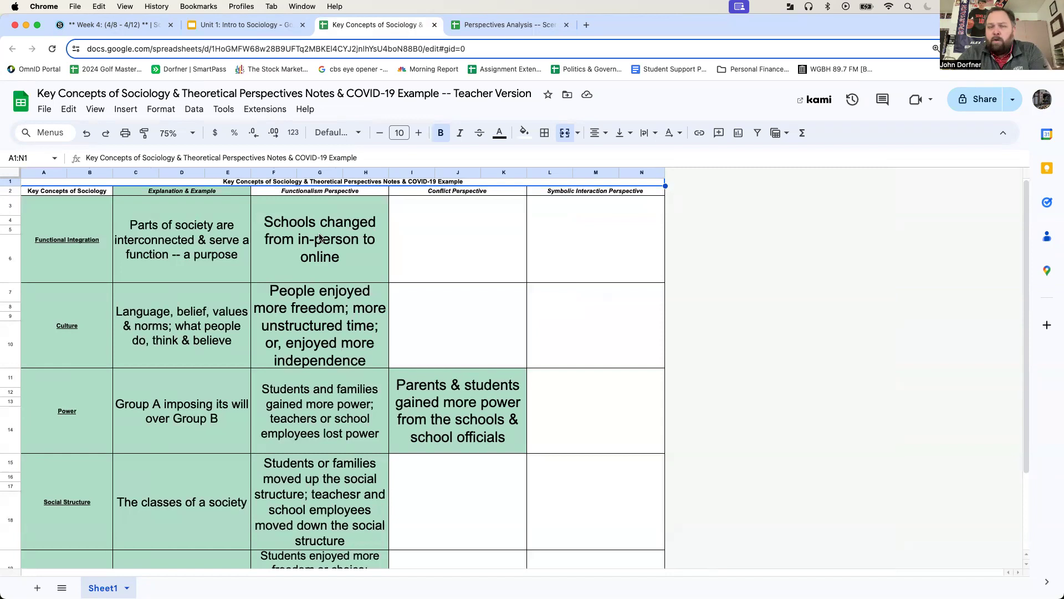
scroll("down", 3)
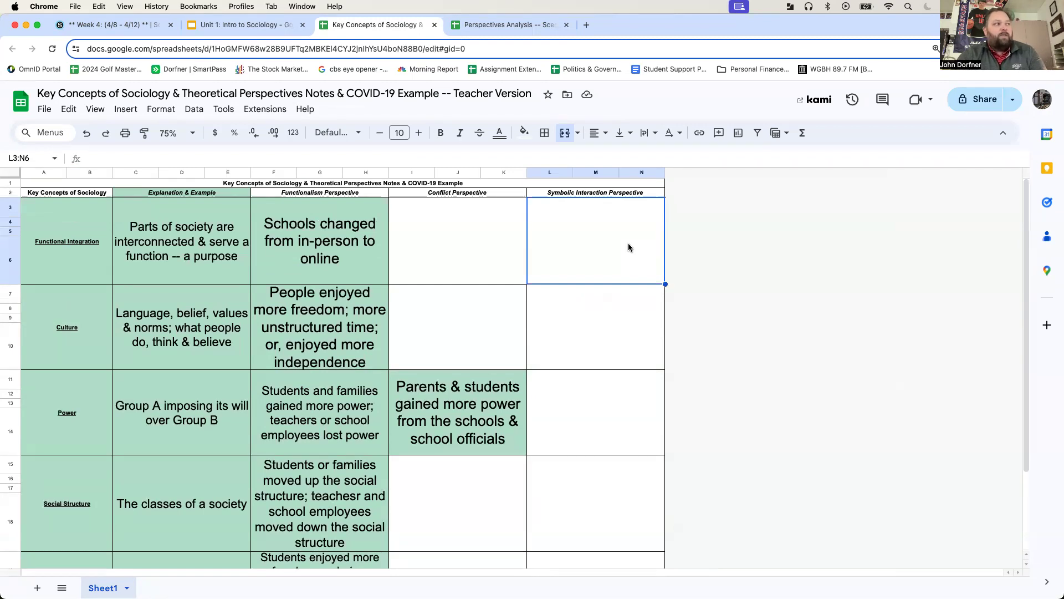
- Enter 'Schools changed from in-person to online' in L3 at font size 24
type("Schools")
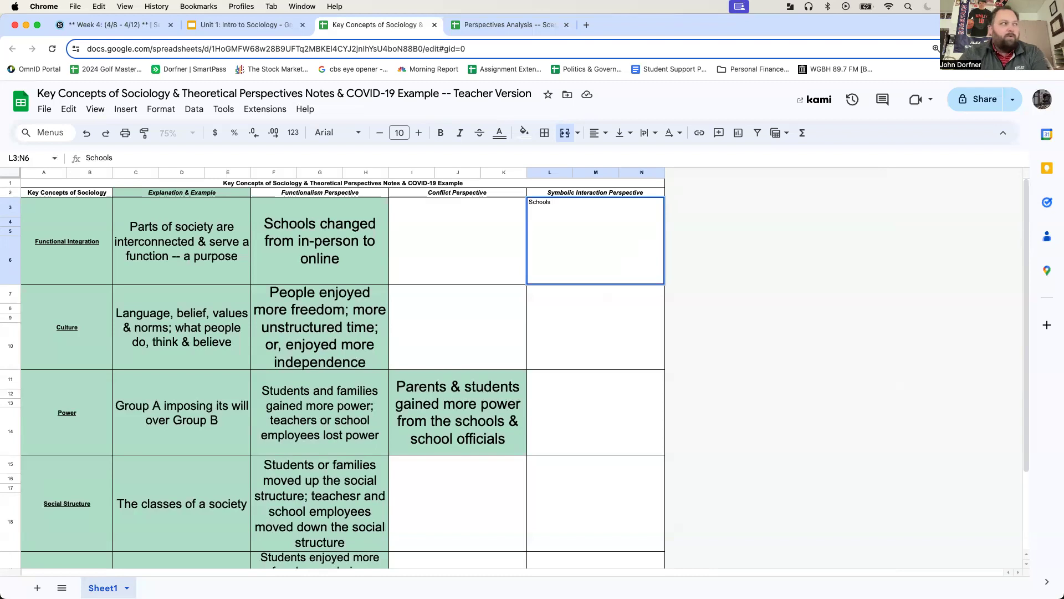
type("changed")
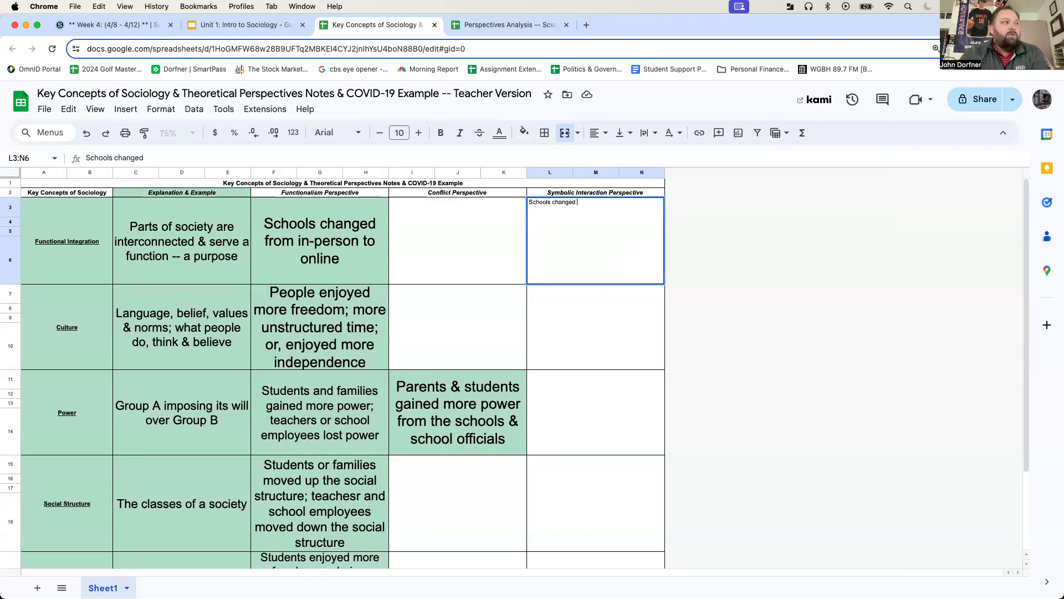
type("from in=")
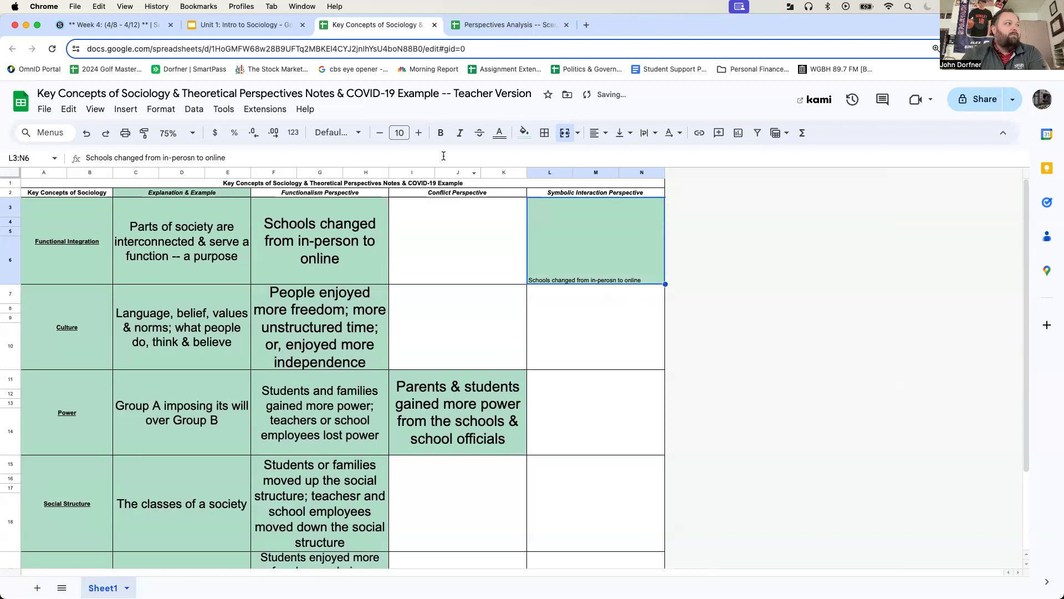
left_click(399, 133)
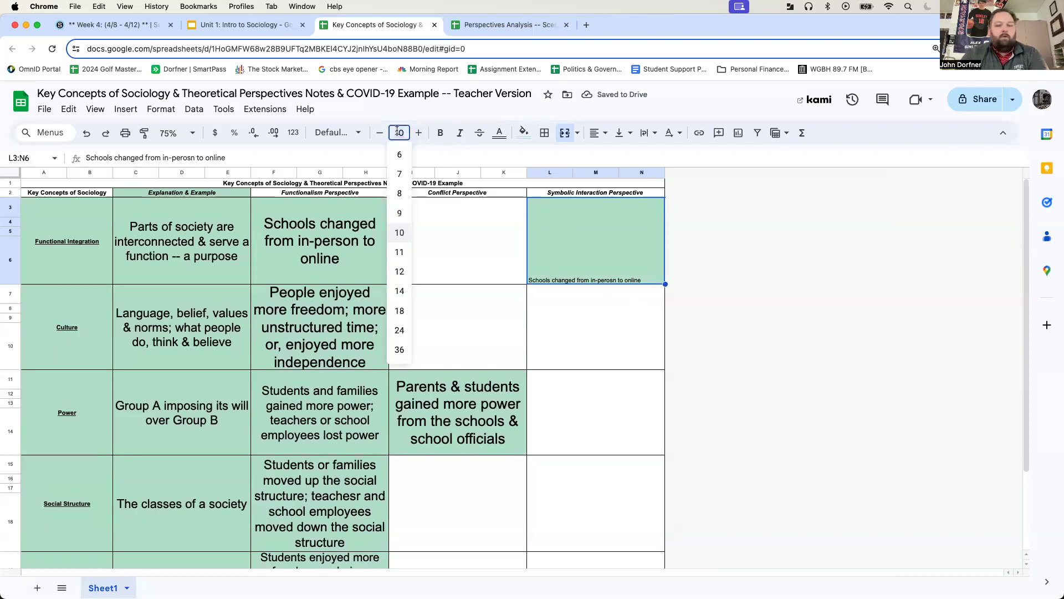
left_click(399, 330)
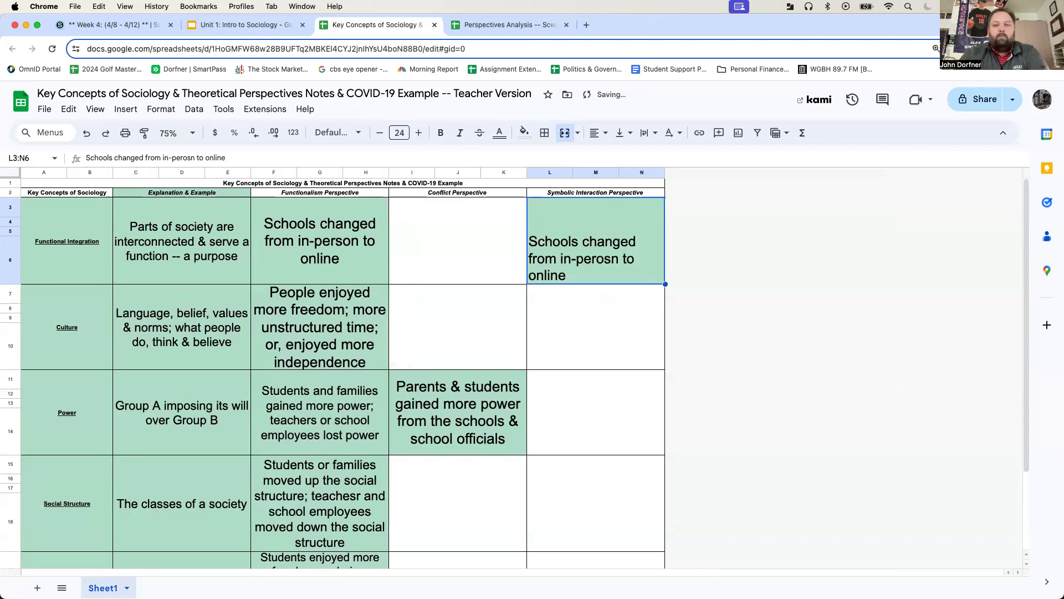
left_click(319, 241)
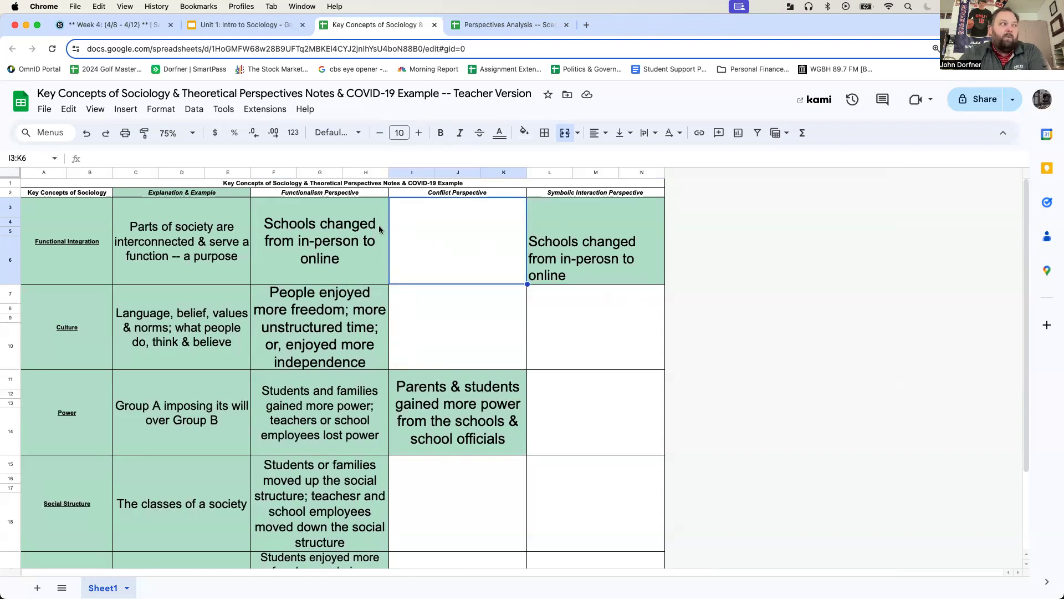
mouse_move(142, 247)
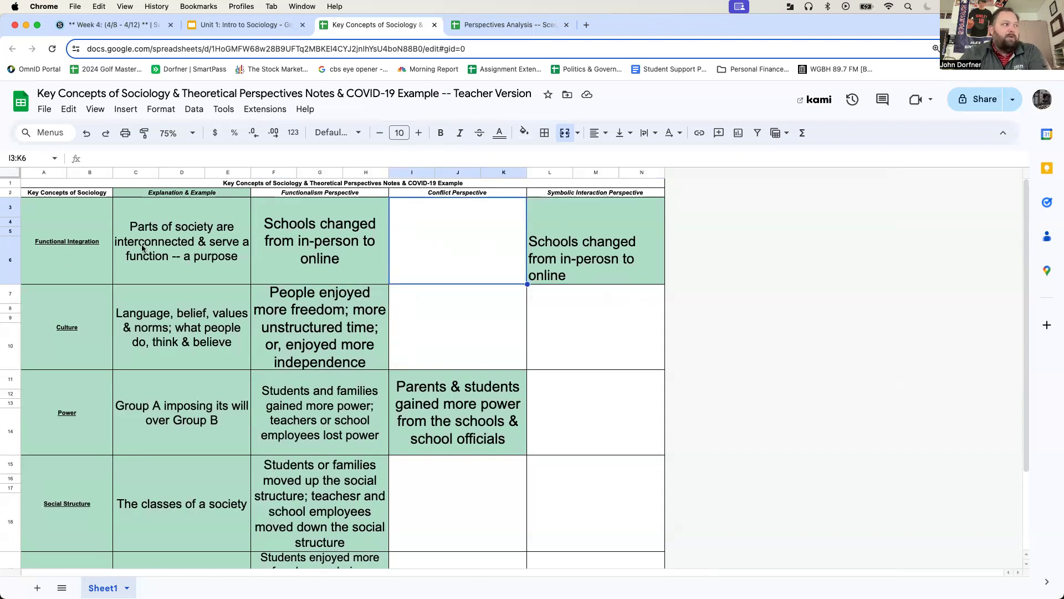
mouse_move(465, 195)
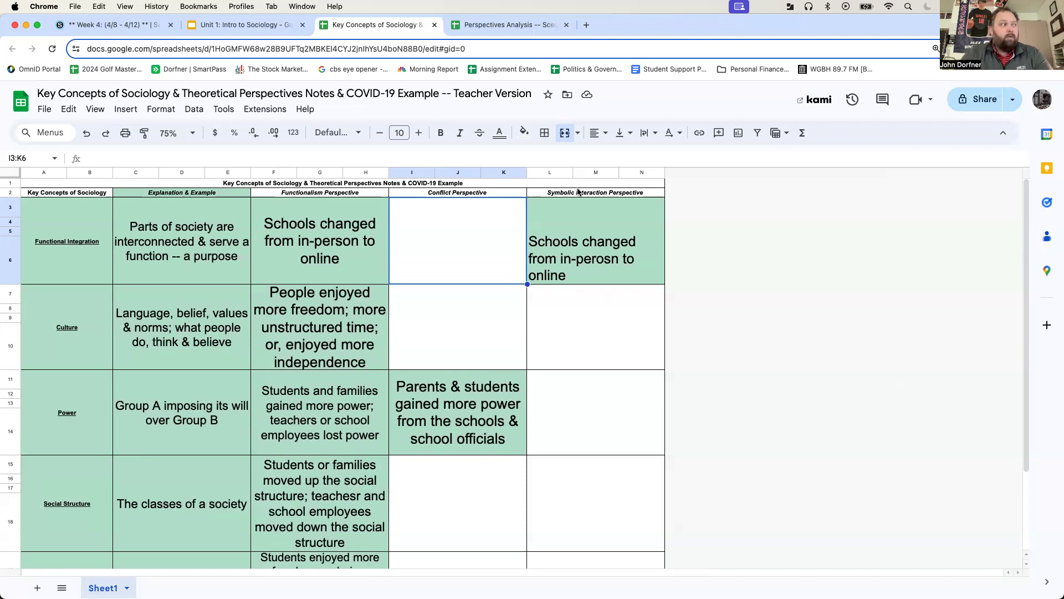
mouse_move(592, 320)
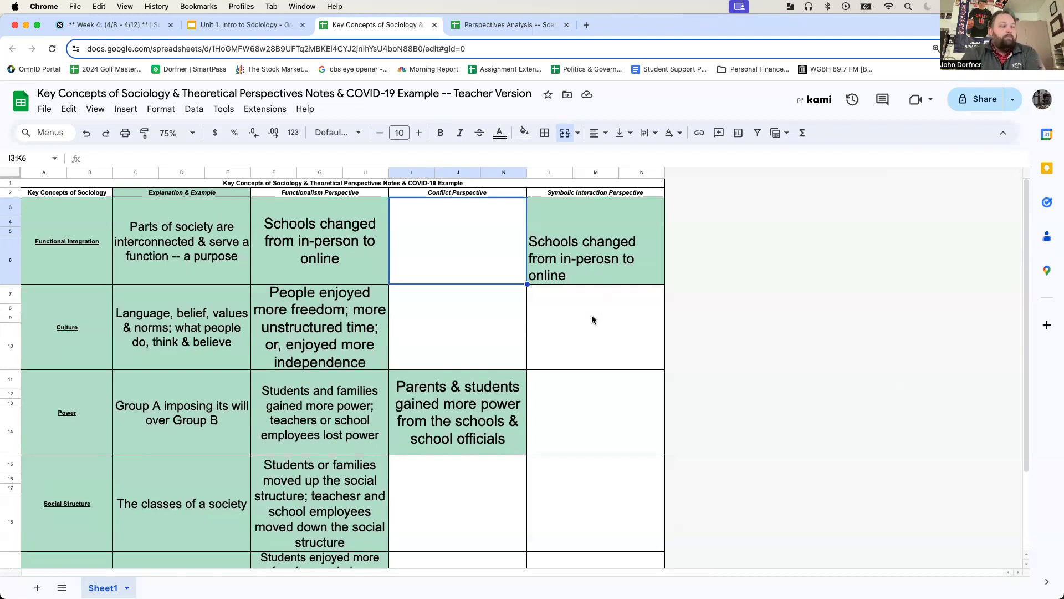
scroll("down", 3)
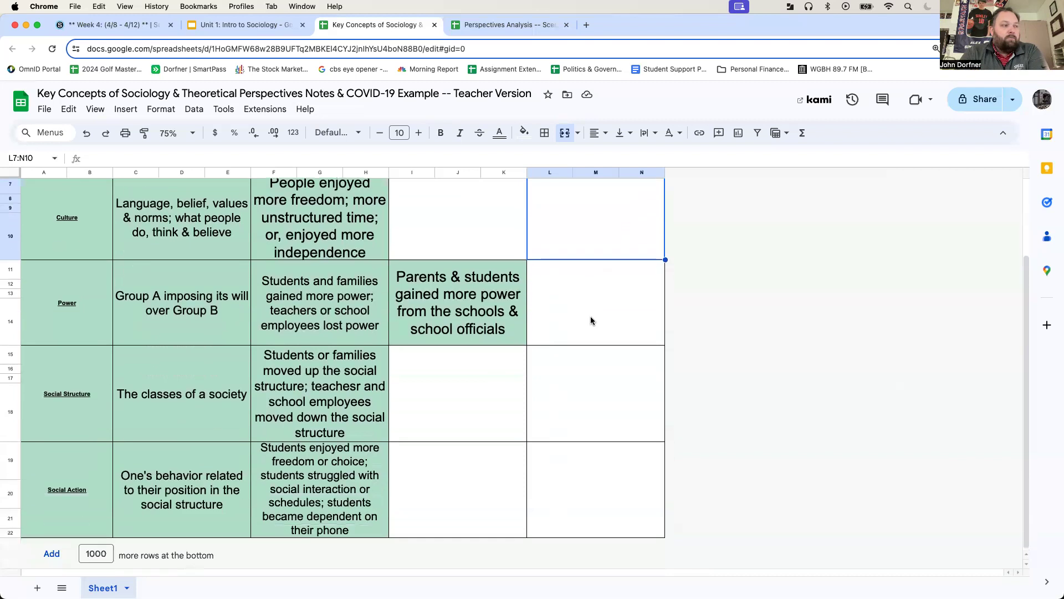
left_click(595, 489)
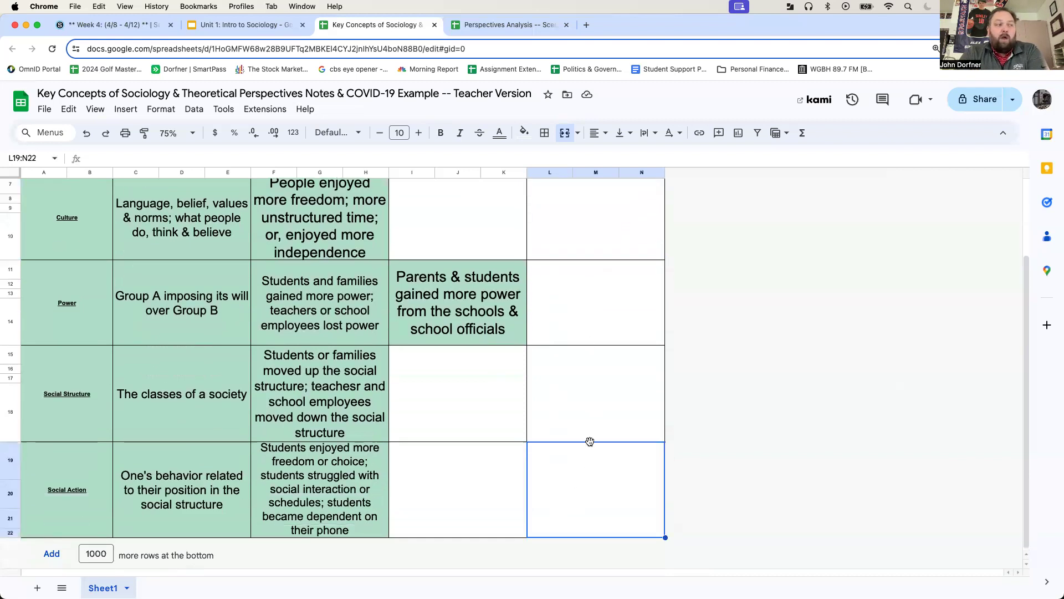
mouse_move(762, 442)
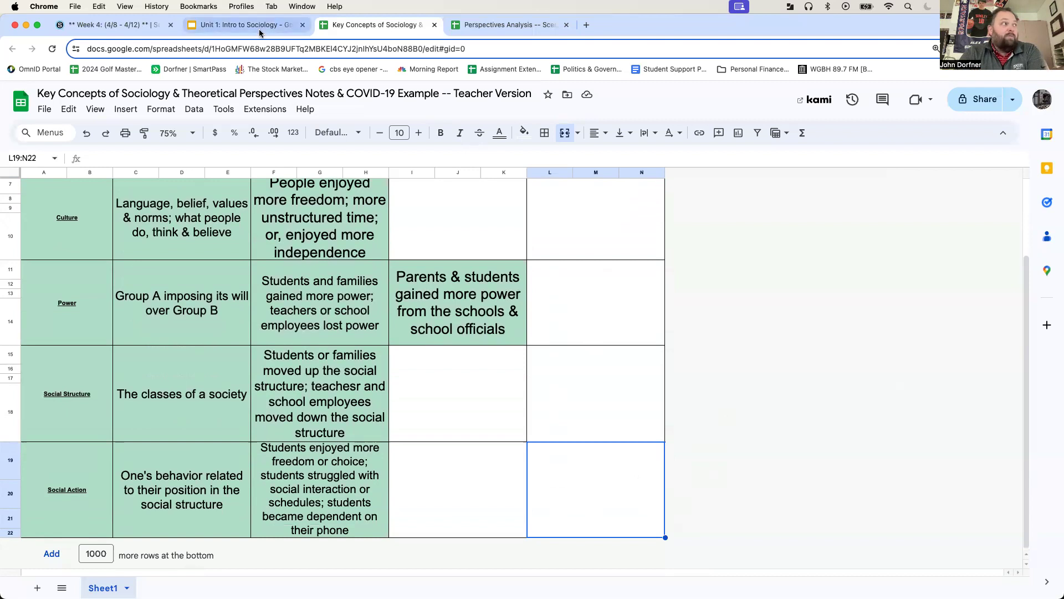
left_click(505, 25)
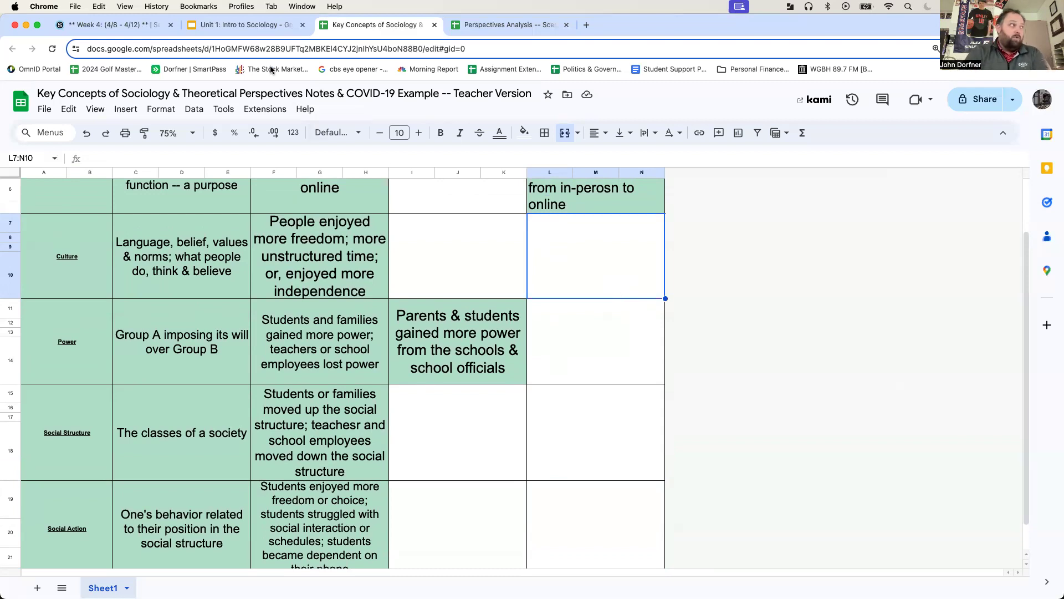
- Flip to the Unit 1 slides, then back to the Key Concepts sheet and click in the grid
left_click(246, 24)
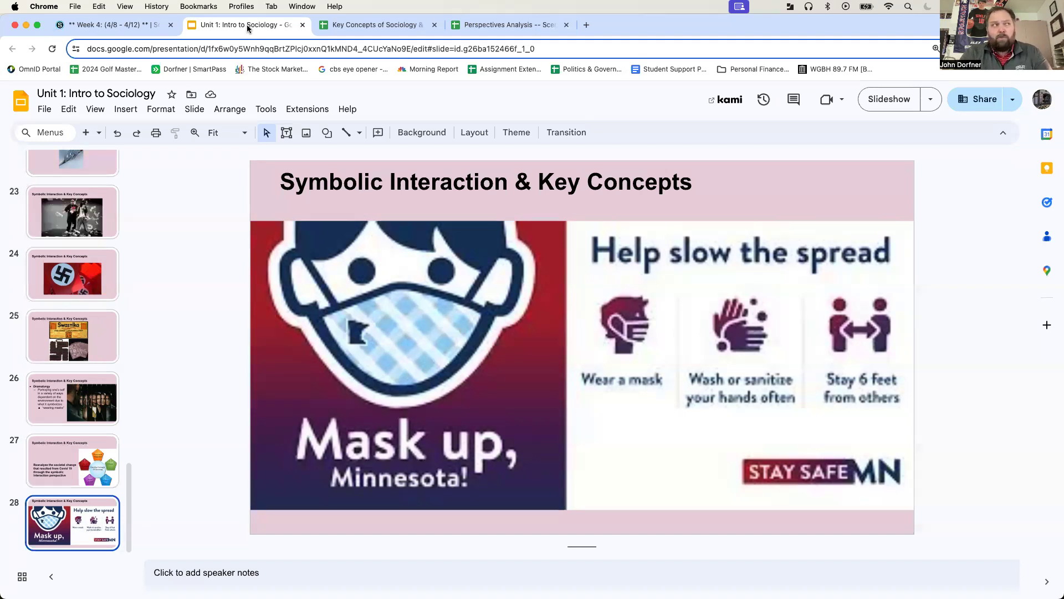
left_click(372, 24)
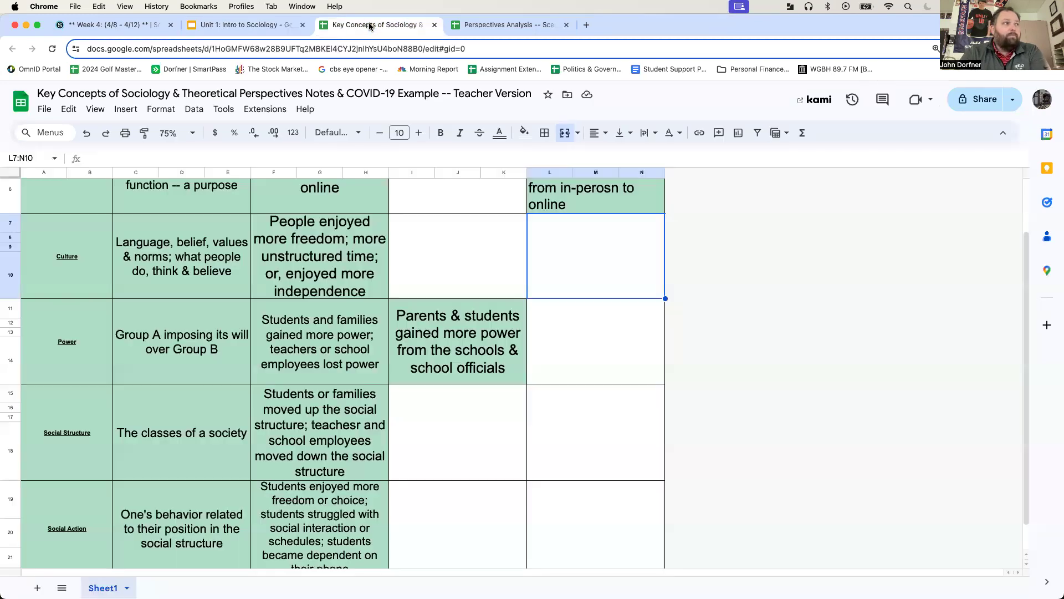
mouse_move(594, 256)
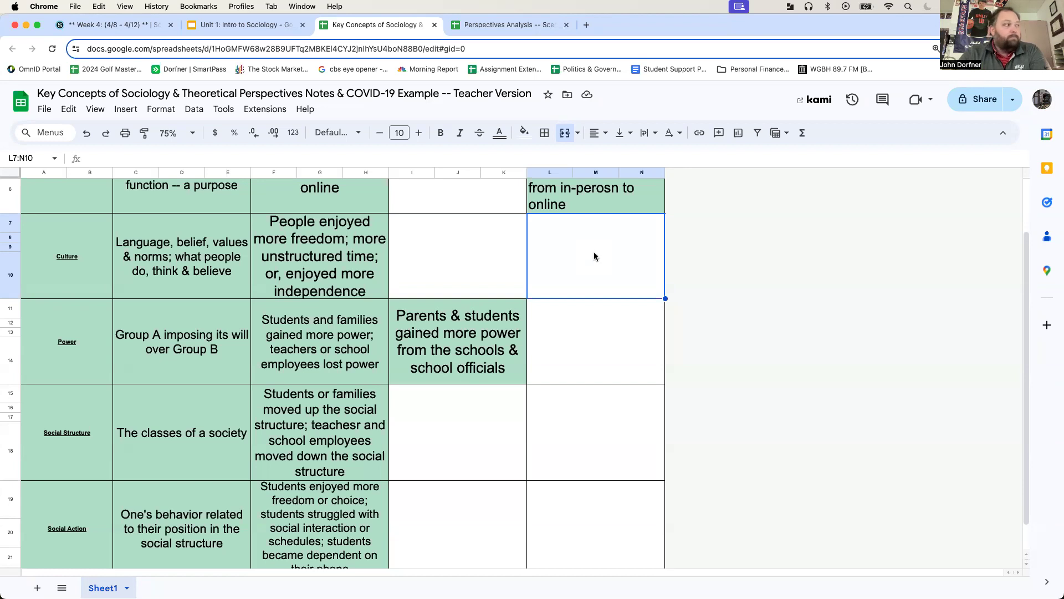
left_click(595, 341)
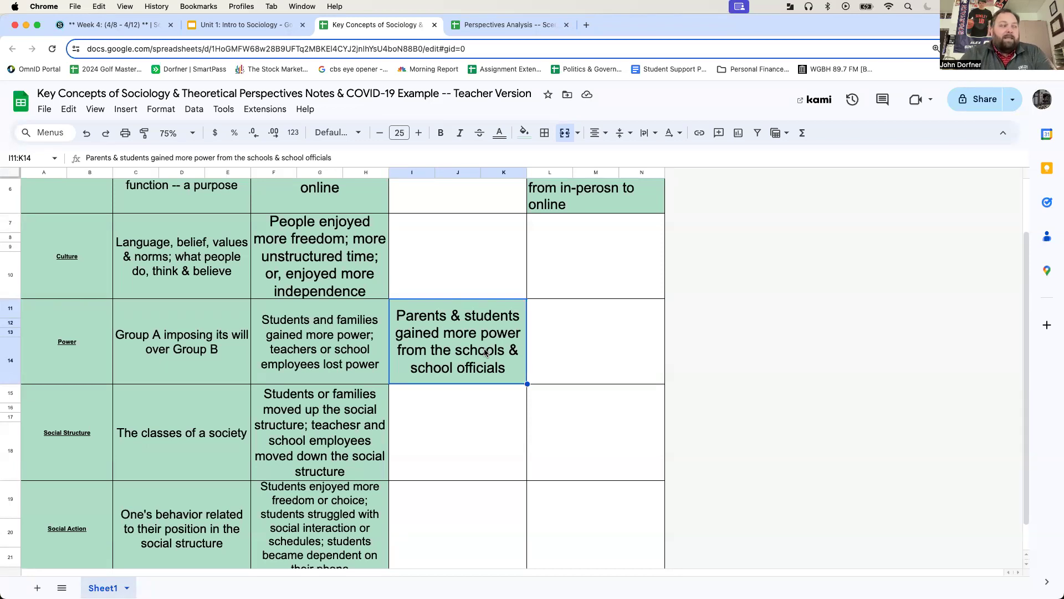
mouse_move(458, 360)
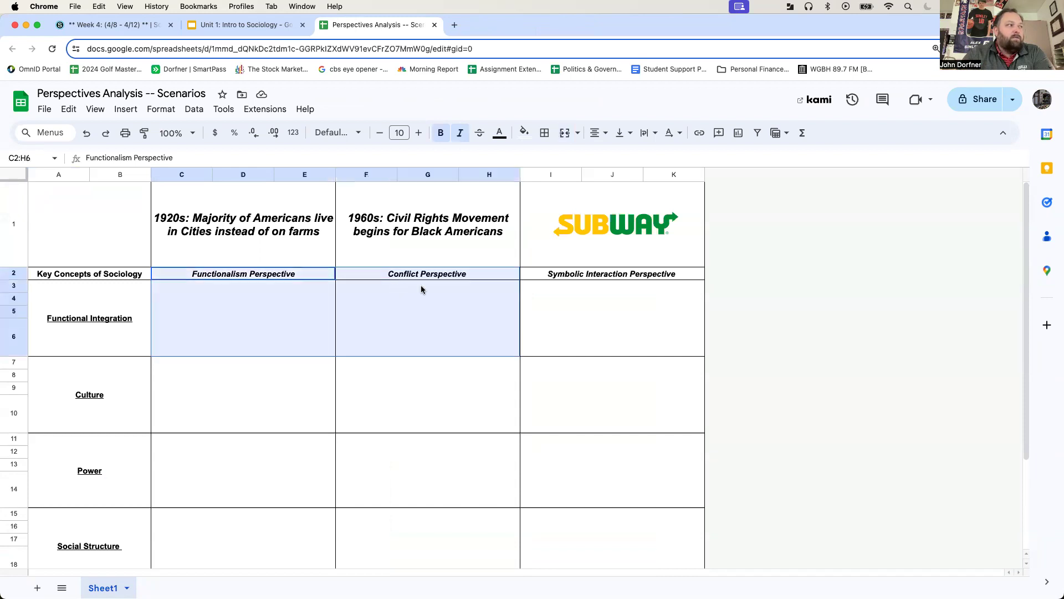
left_click(610, 274)
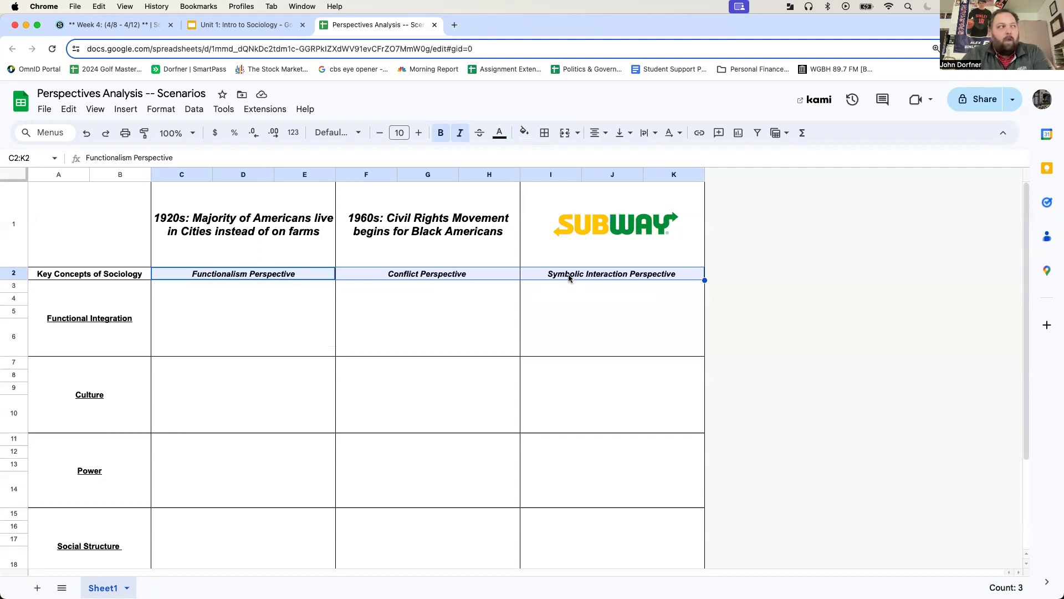
mouse_move(385, 325)
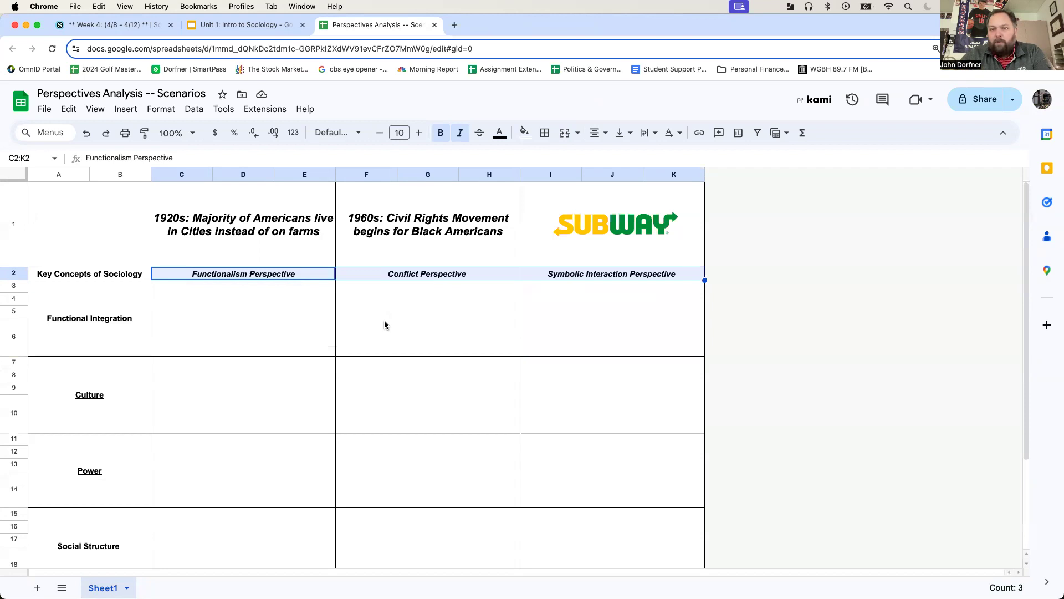
mouse_move(302, 273)
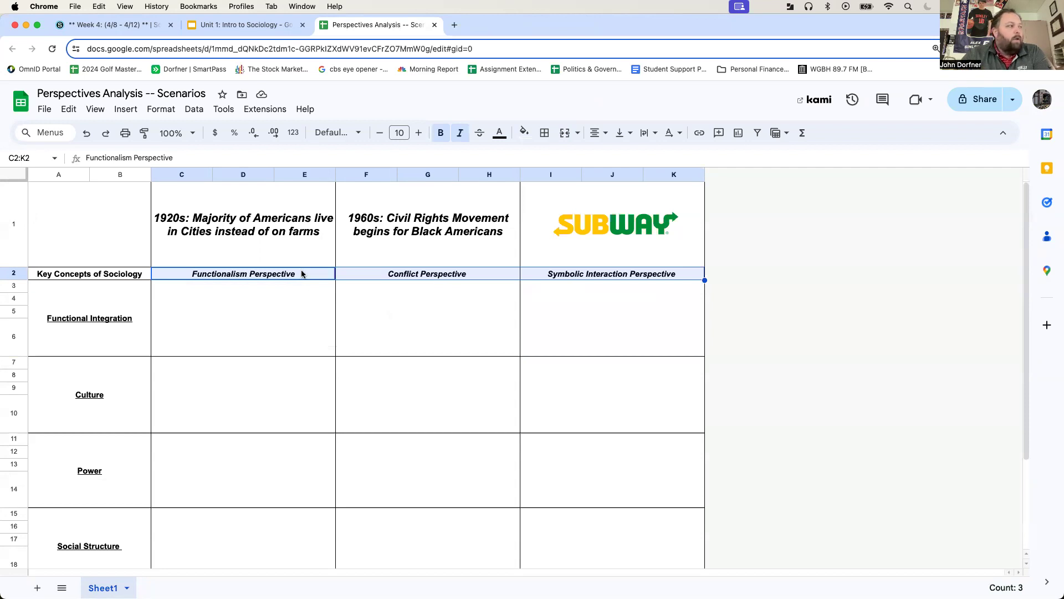
mouse_move(265, 274)
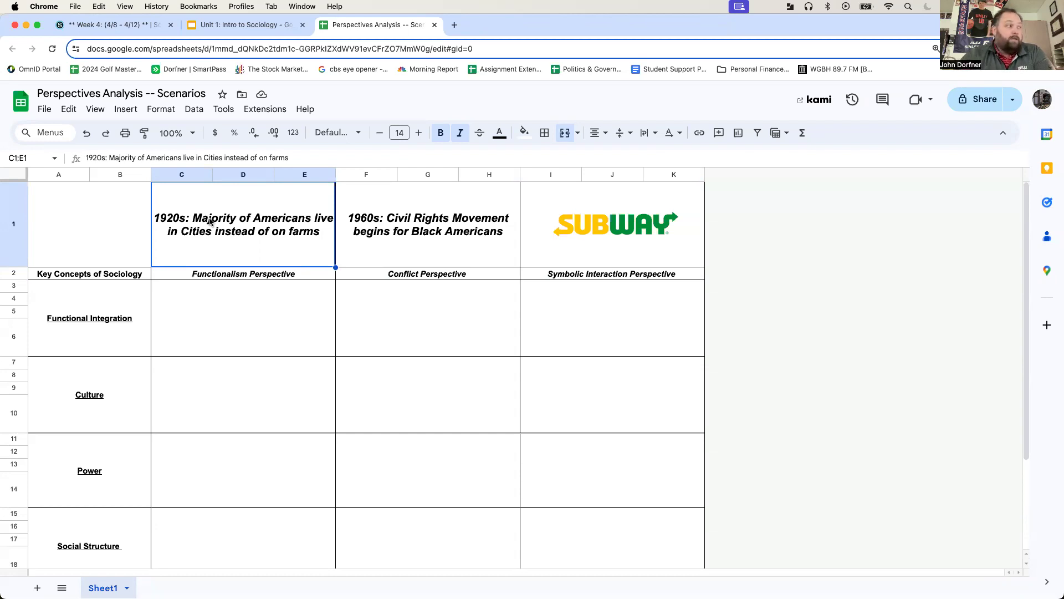
left_click(243, 318)
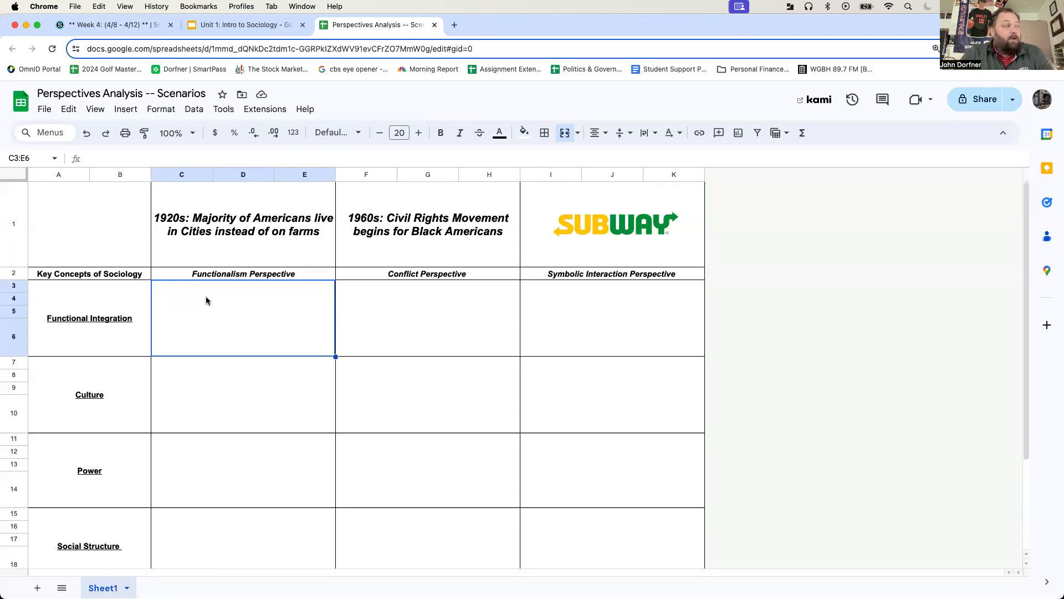
mouse_move(227, 320)
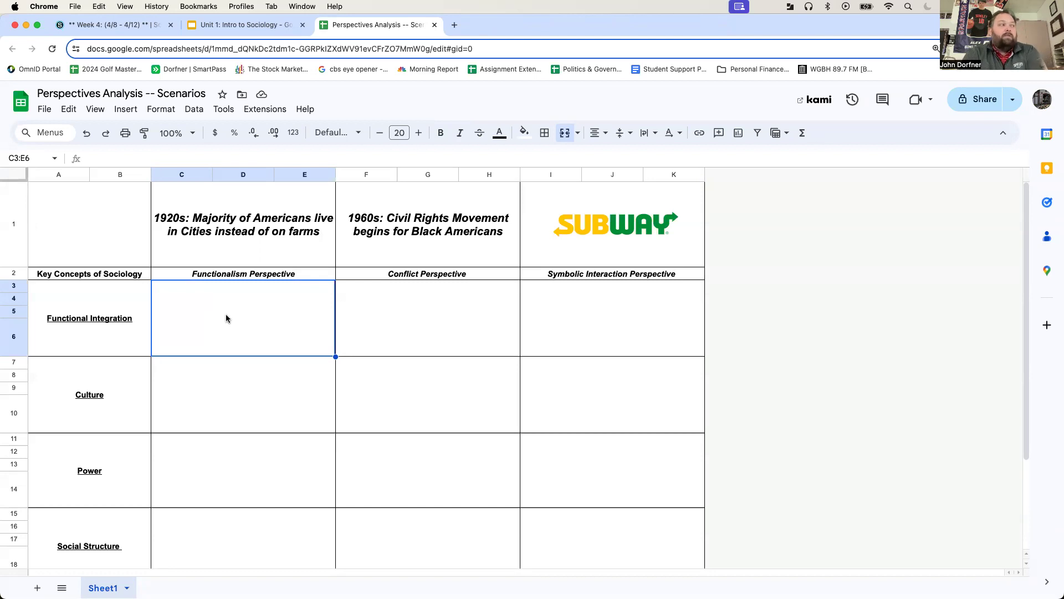
mouse_move(231, 315)
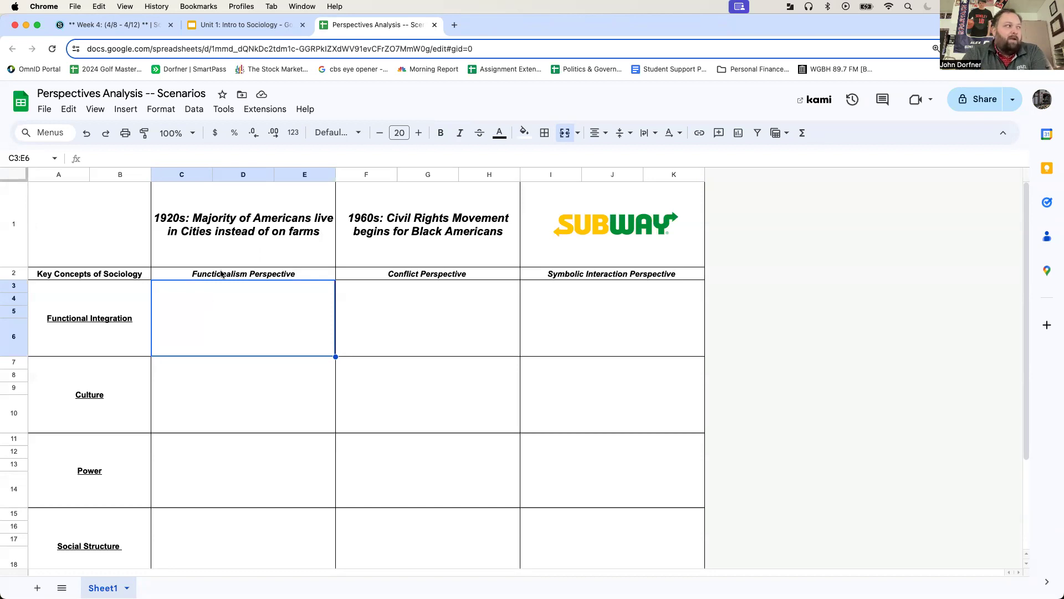
mouse_move(224, 314)
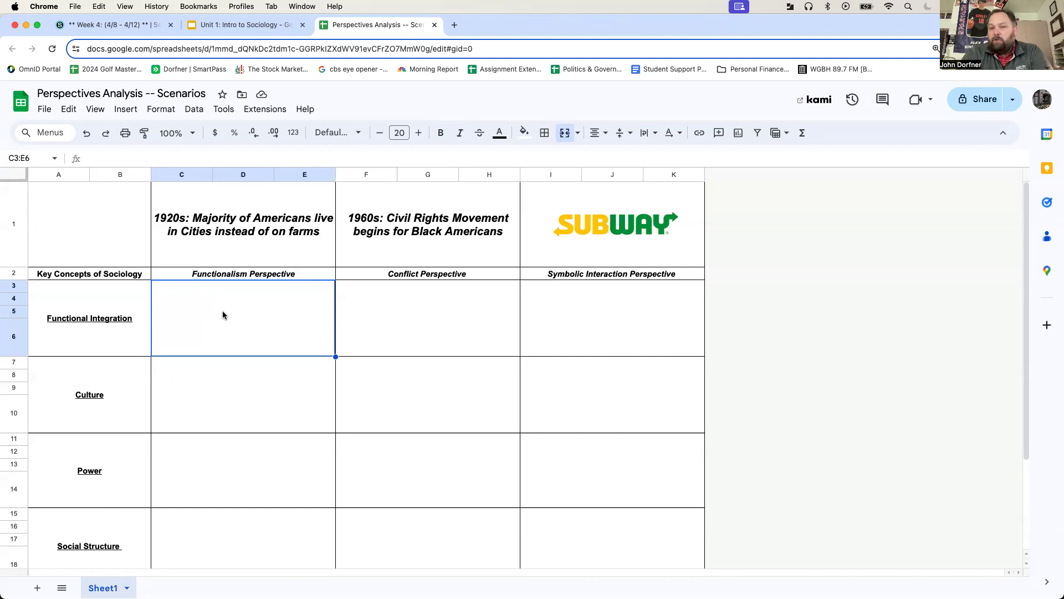
mouse_move(260, 193)
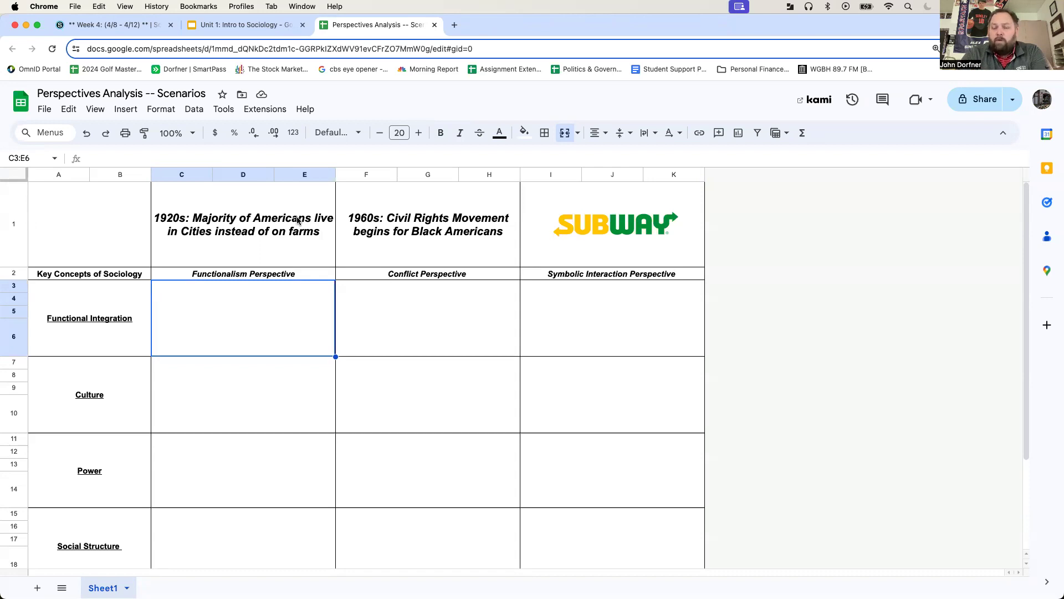
scroll("down", 3)
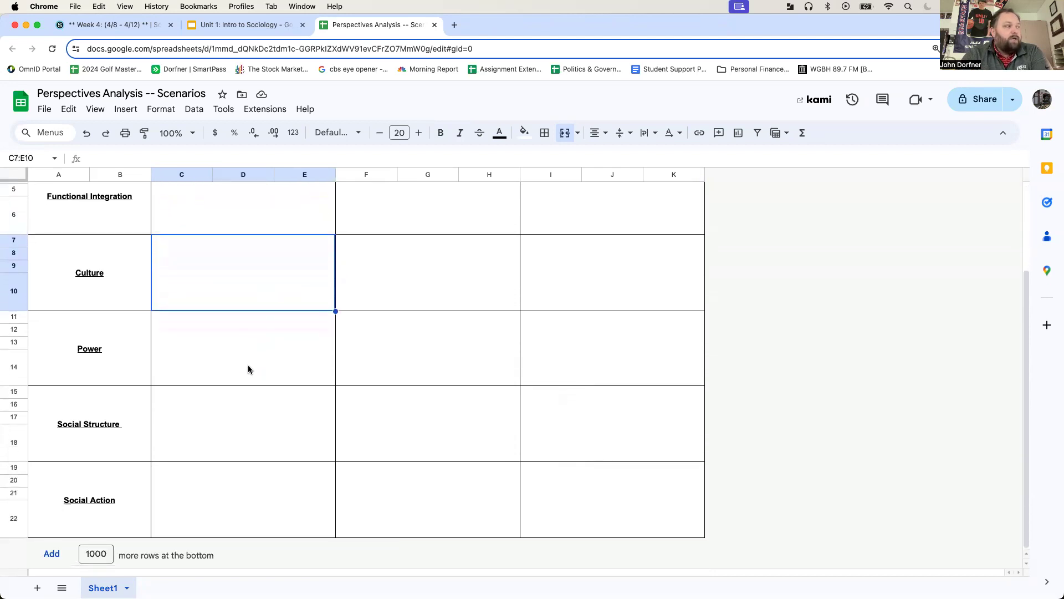
left_click(257, 424)
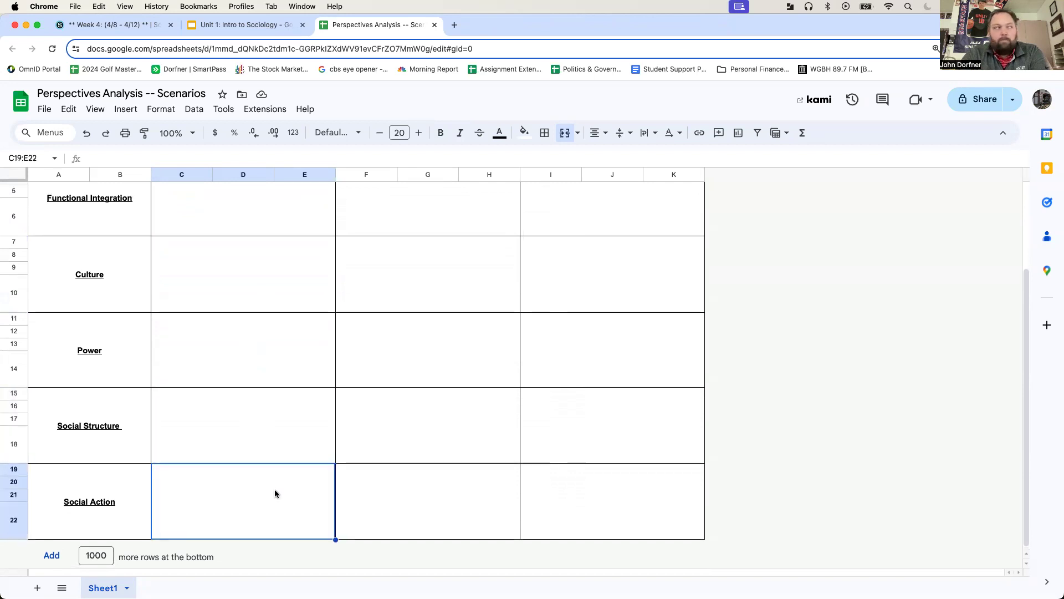
scroll("up", 3)
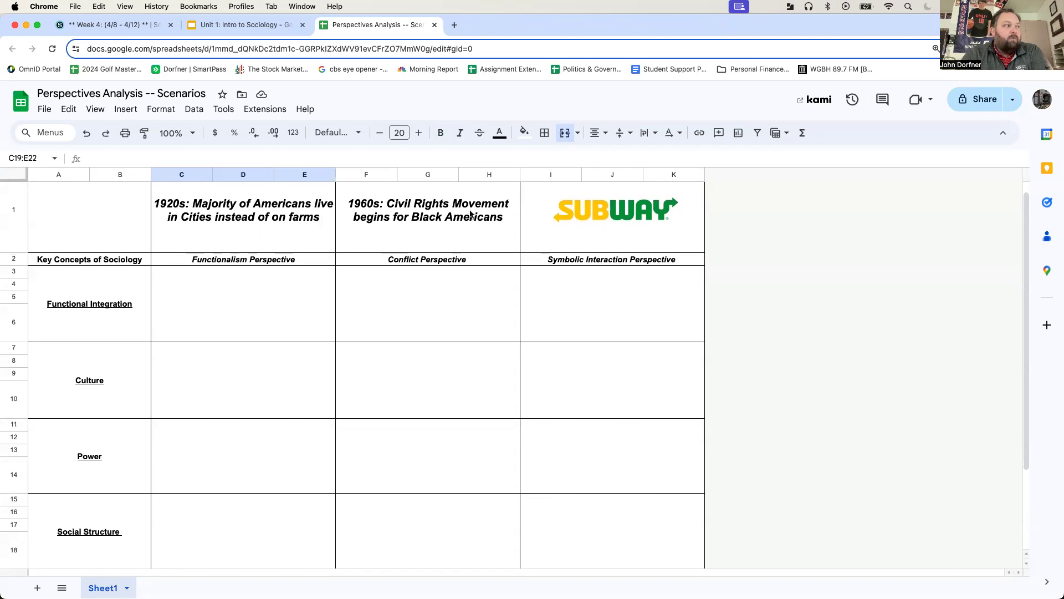
scroll("down", 3)
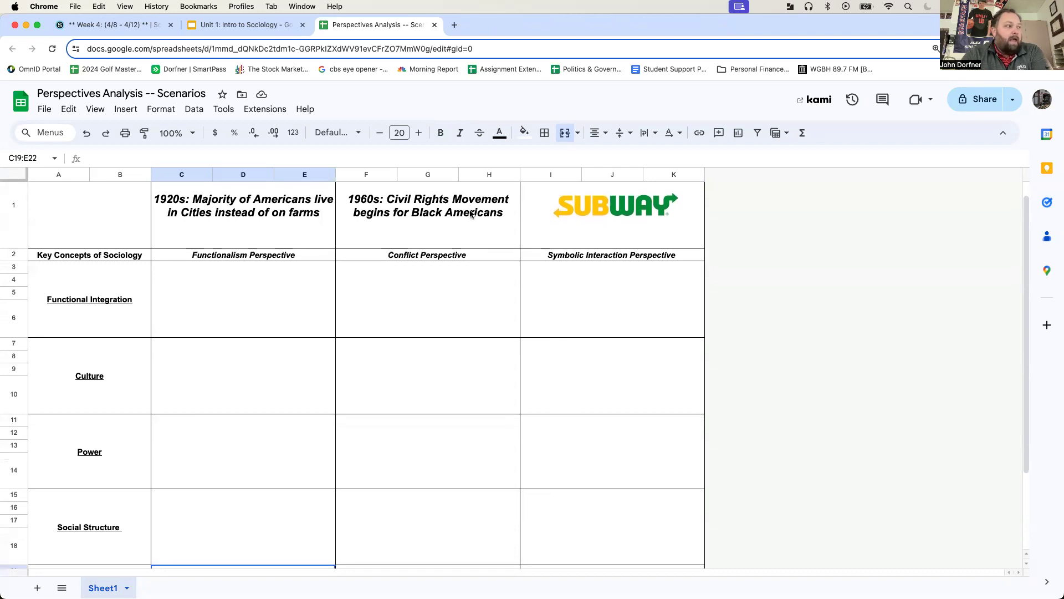
left_click(426, 248)
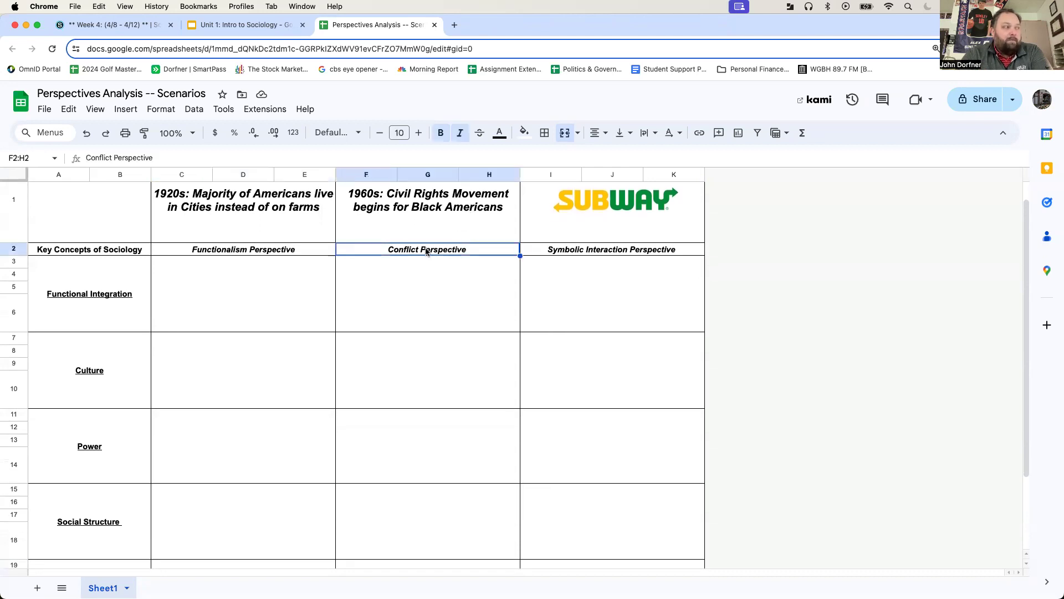
left_click(427, 446)
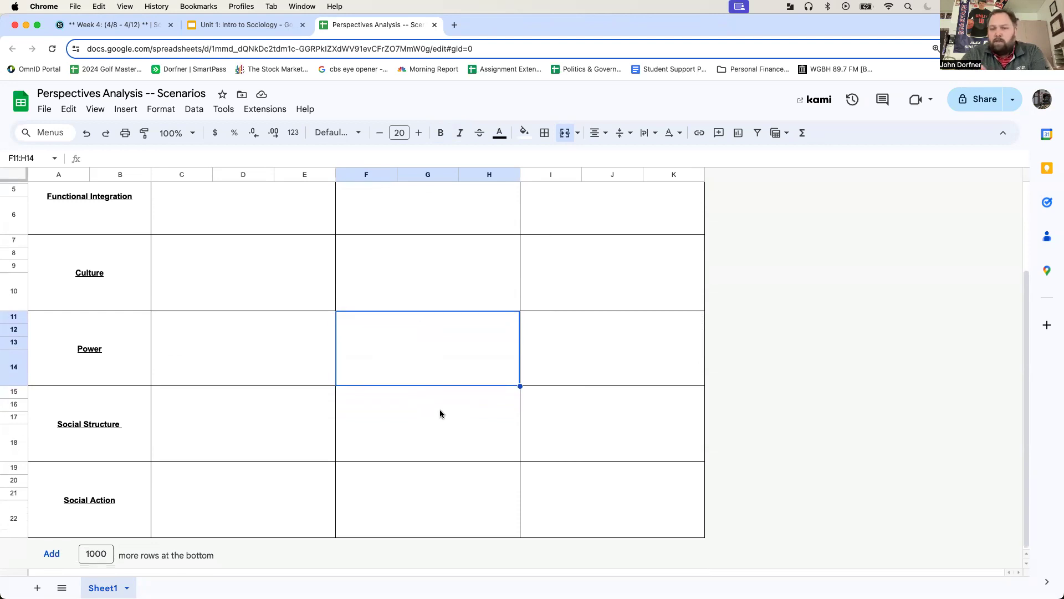
mouse_move(439, 429)
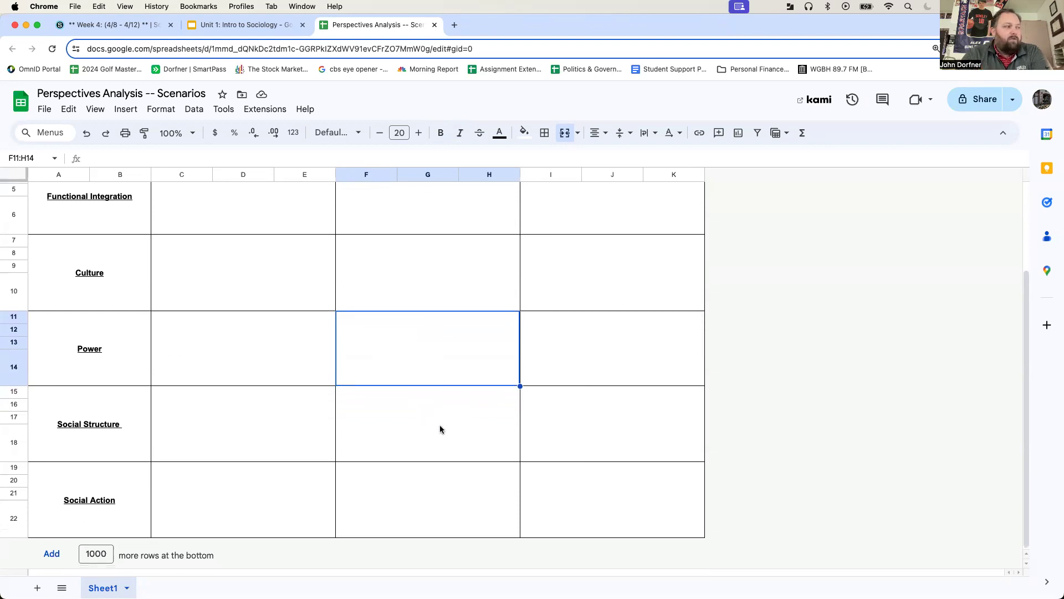
left_click(435, 500)
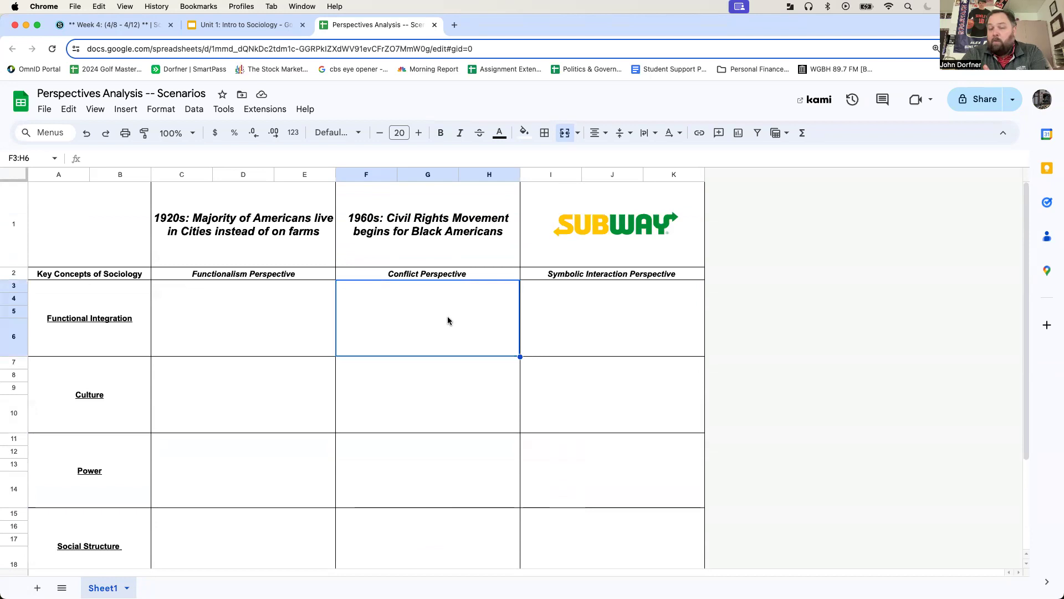
left_click(427, 394)
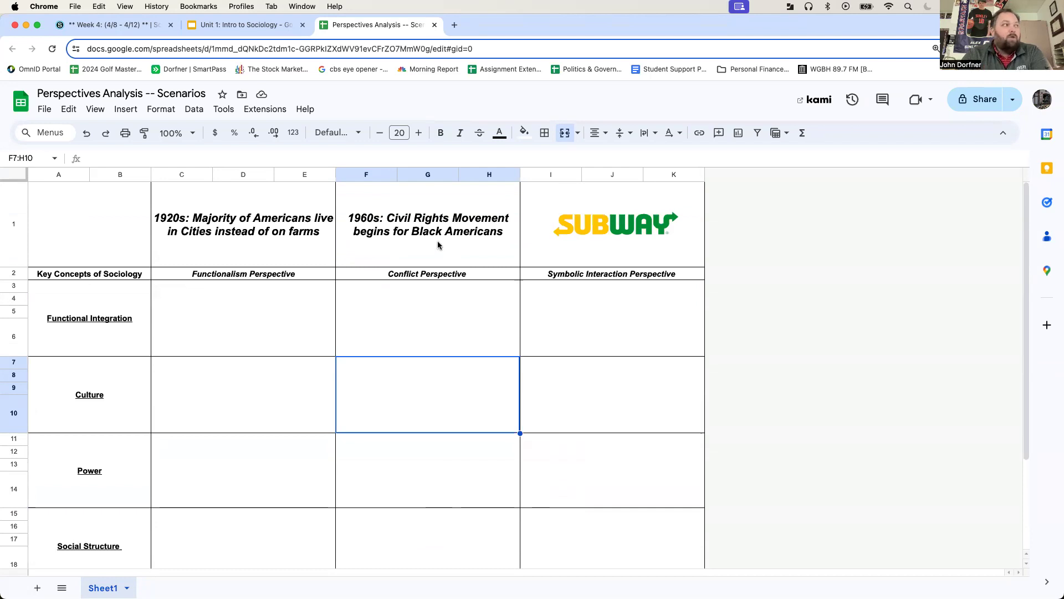
mouse_move(456, 424)
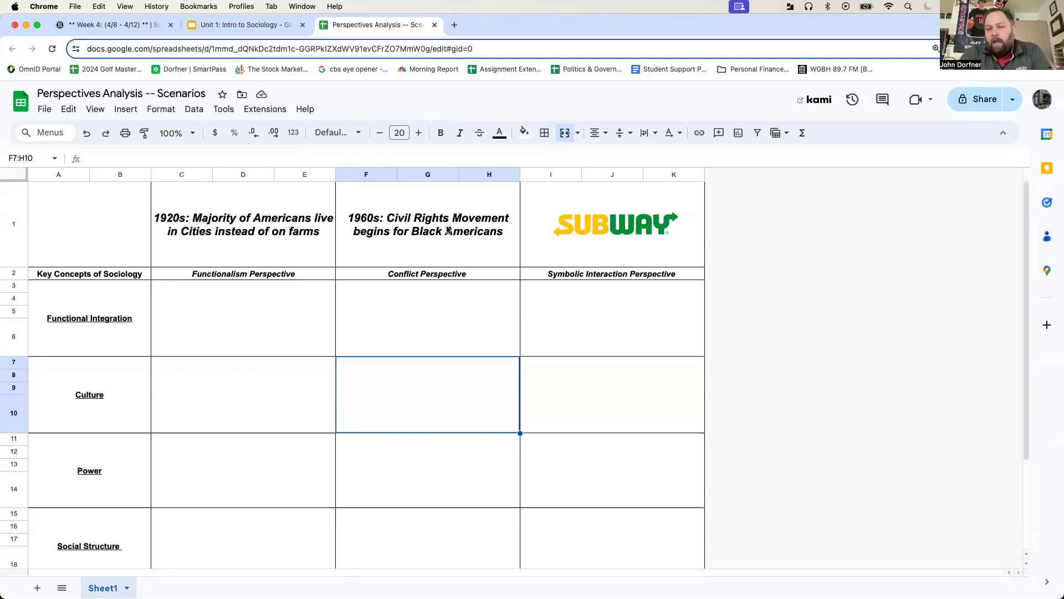
scroll("down", 3)
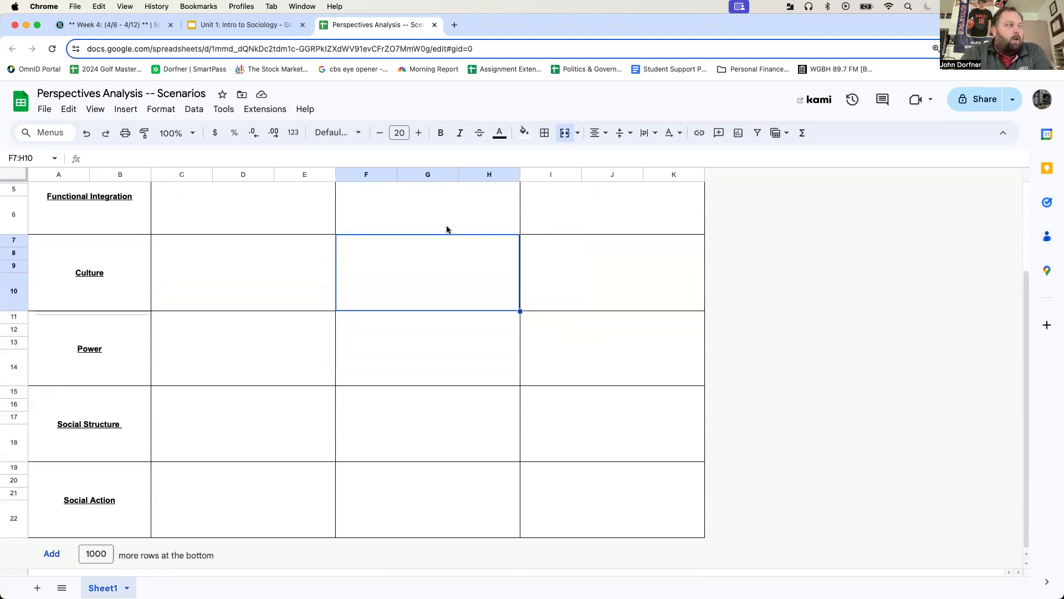
mouse_move(665, 509)
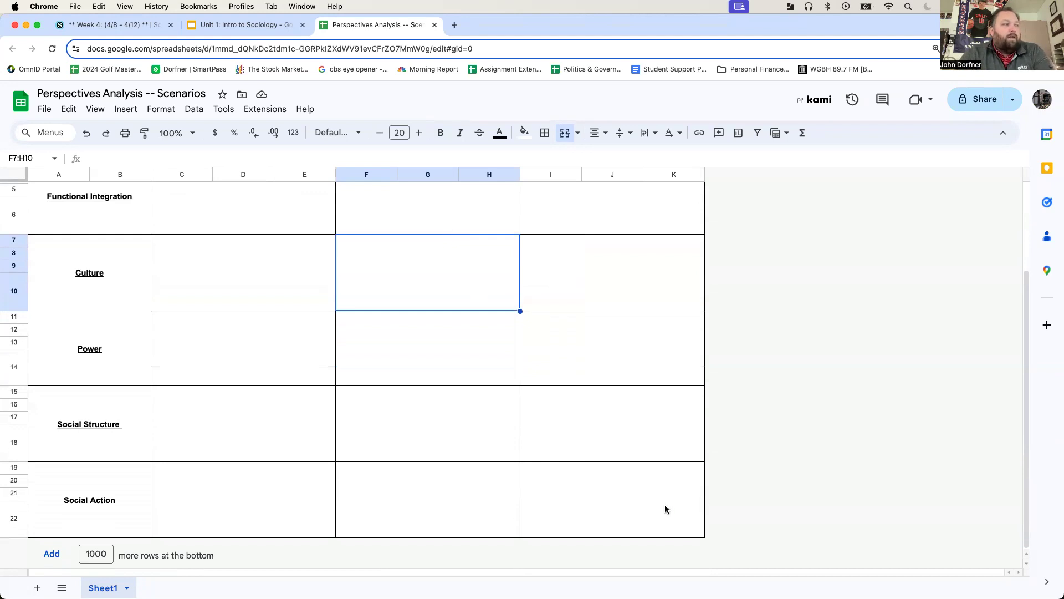
- Select the Symbolic Interaction cells for Functional Integration and Culture, then scroll the Week 4 agenda
left_click(611, 499)
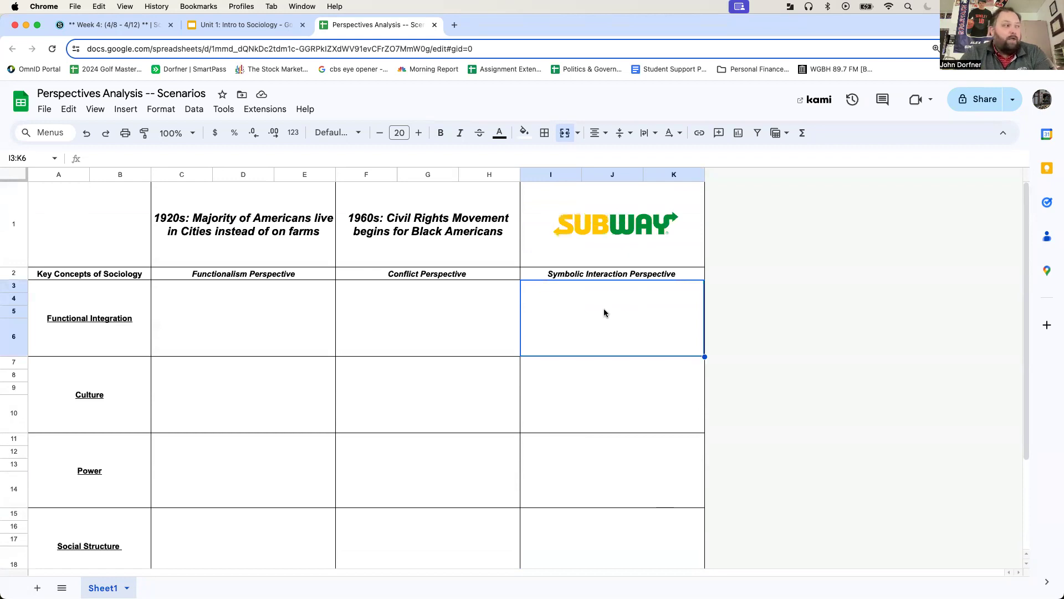
left_click(607, 394)
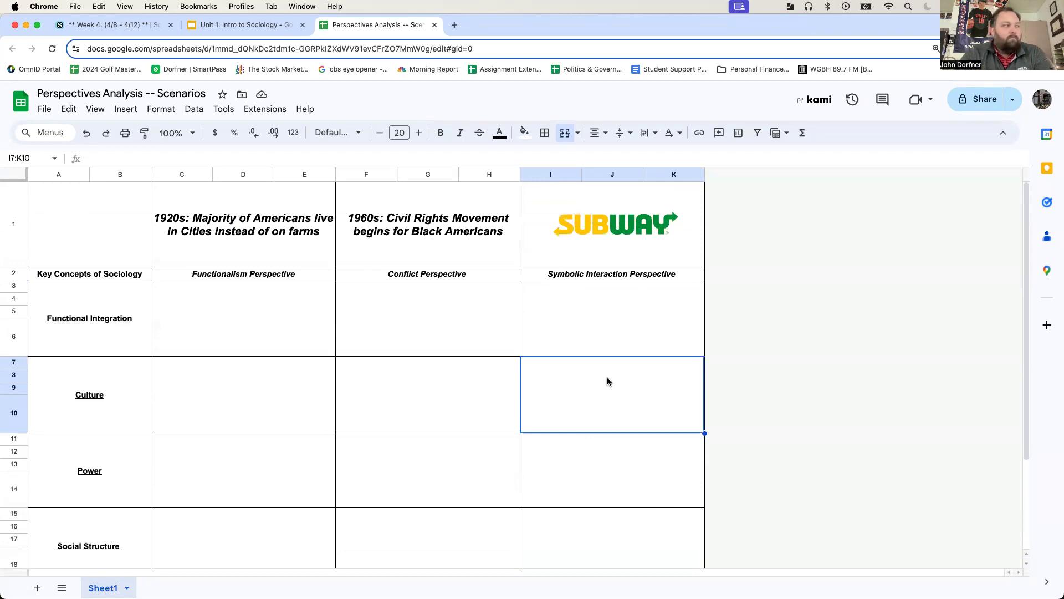
scroll("down", 3)
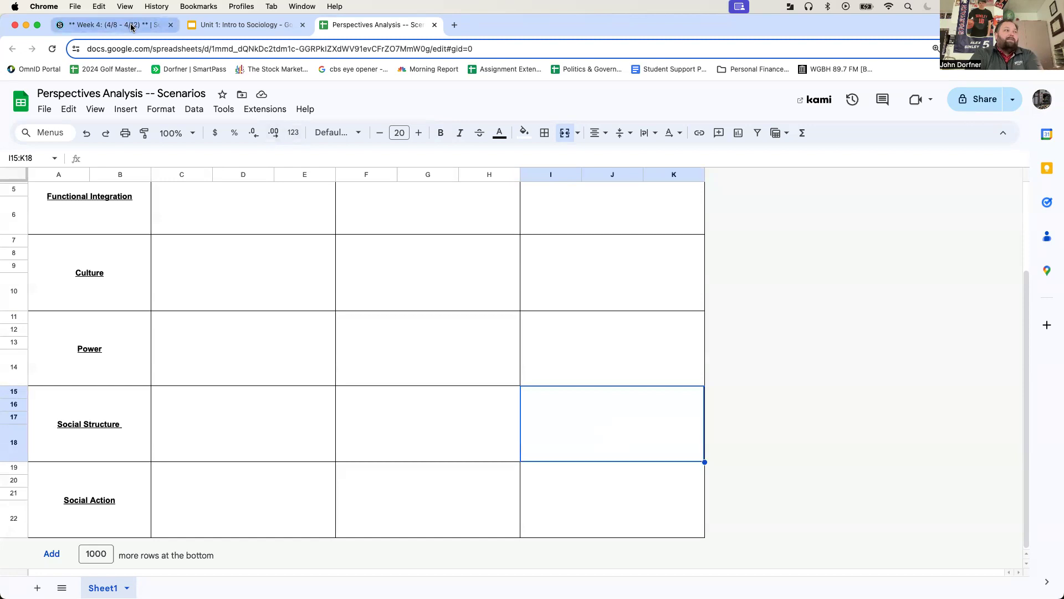
left_click(112, 24)
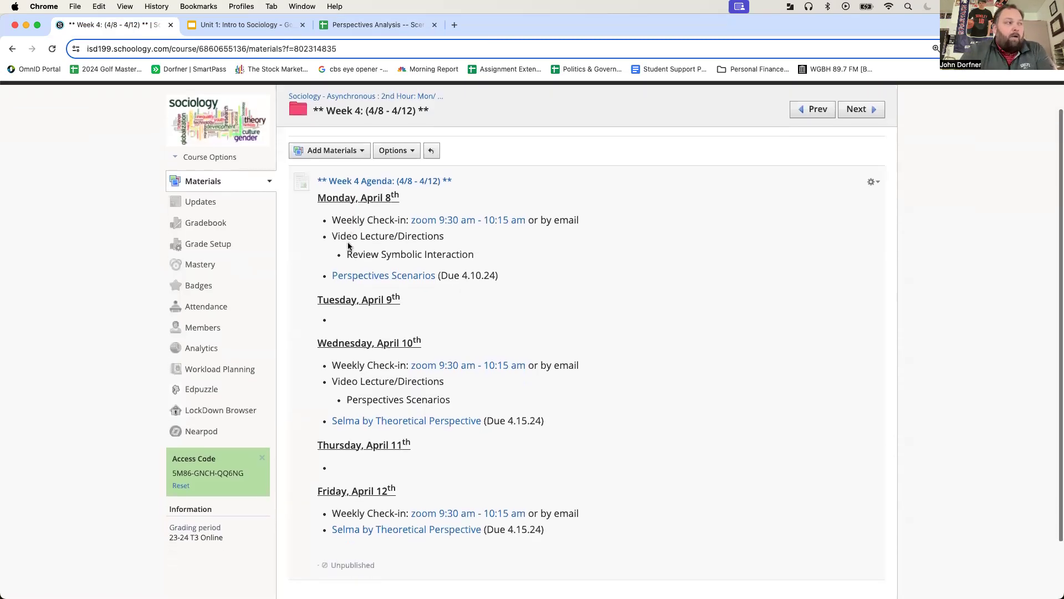
scroll("down", 3)
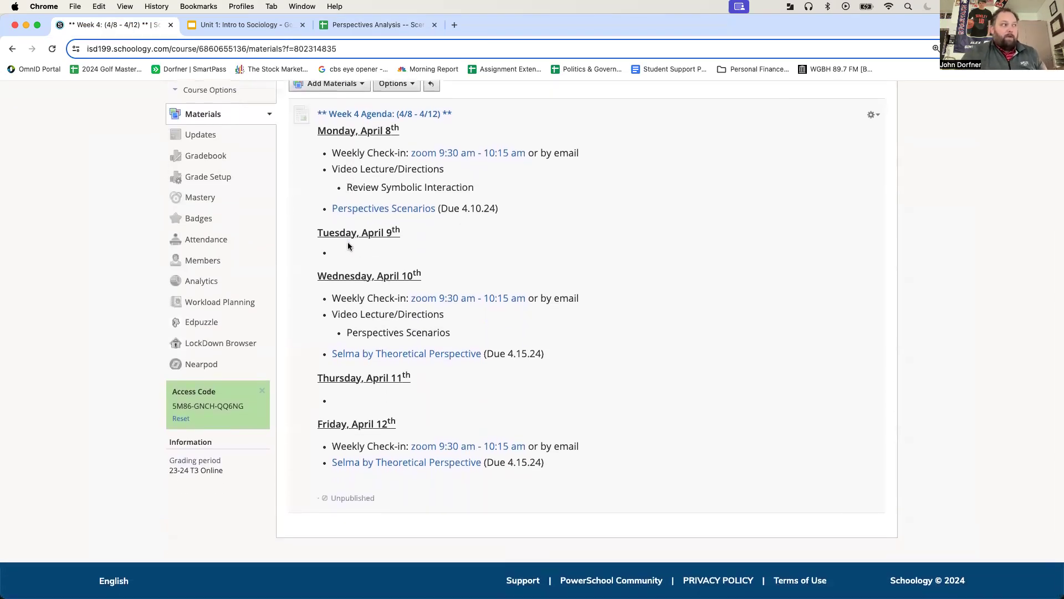